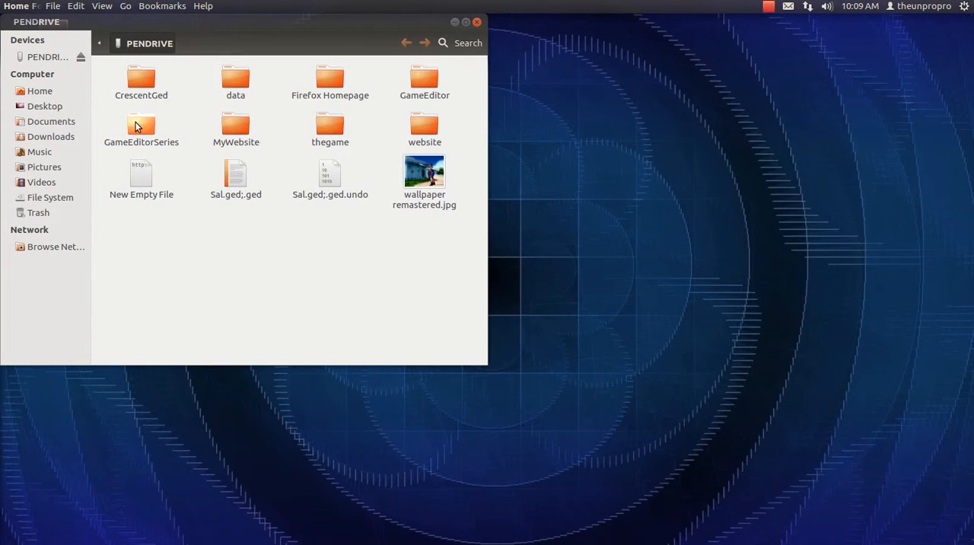
Launch Game Editor from the pendrive so an empty untitled game appears.
double_click(423, 82)
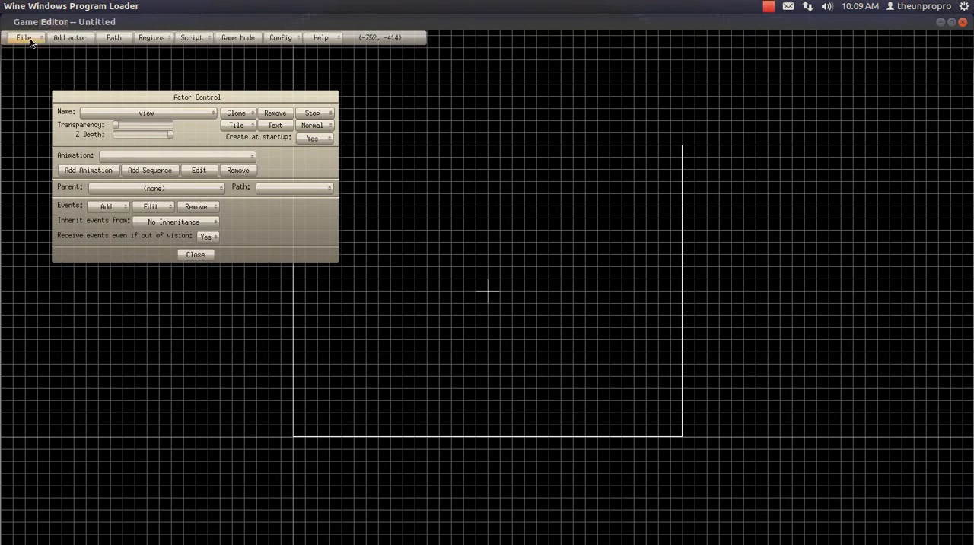
Load the saved Game.ged project from the GameEditorSeries folder.
left_click(24, 36)
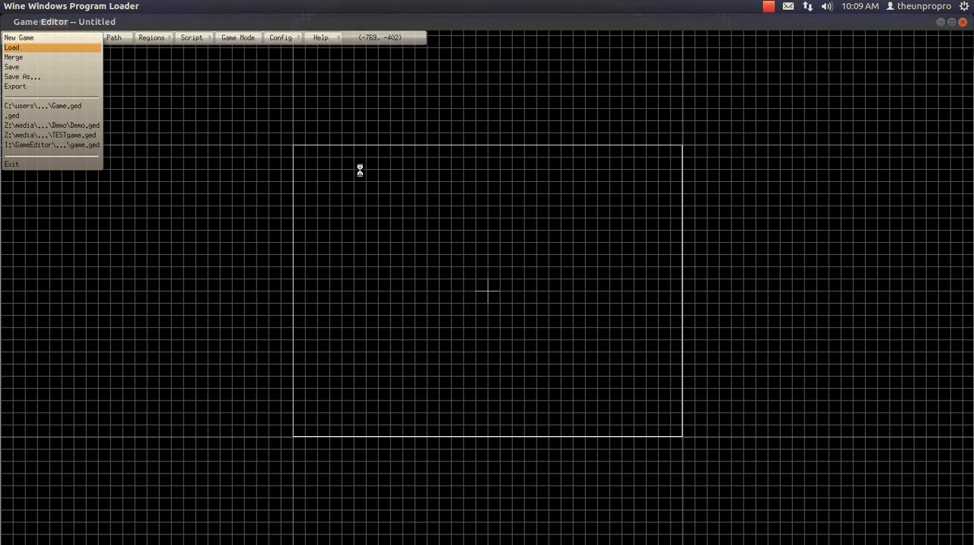
left_click(12, 47)
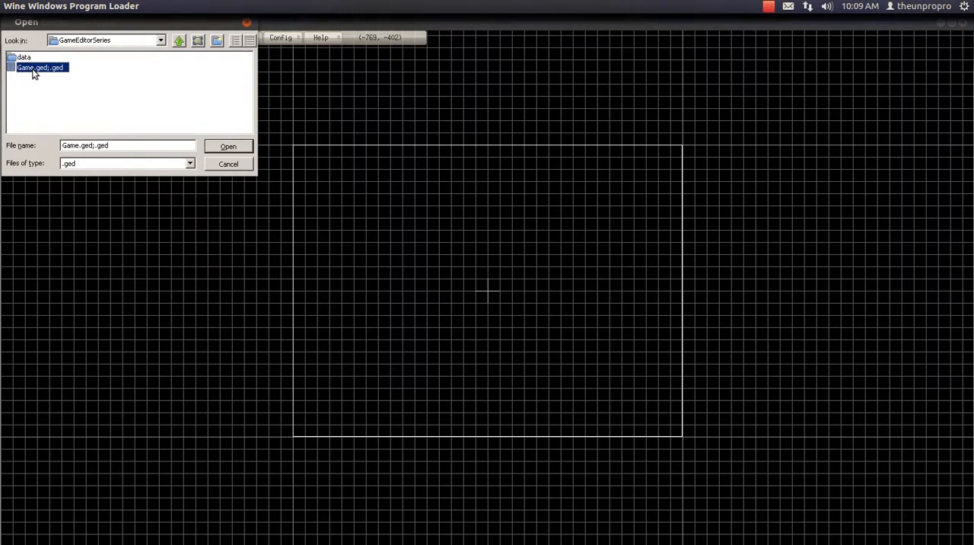
left_click(228, 146)
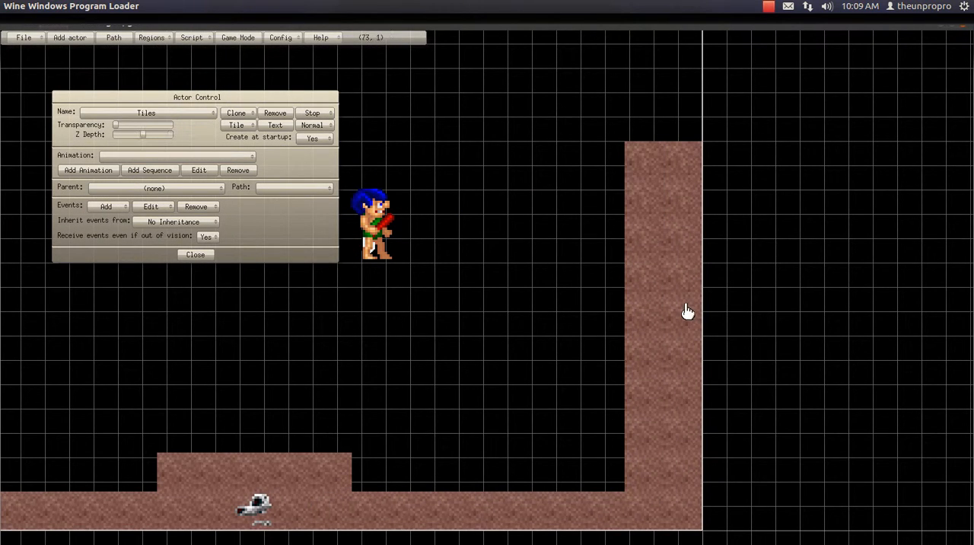
Enable Tile Matching for the Tiles actor and start Draw Tile painting.
left_click(211, 113)
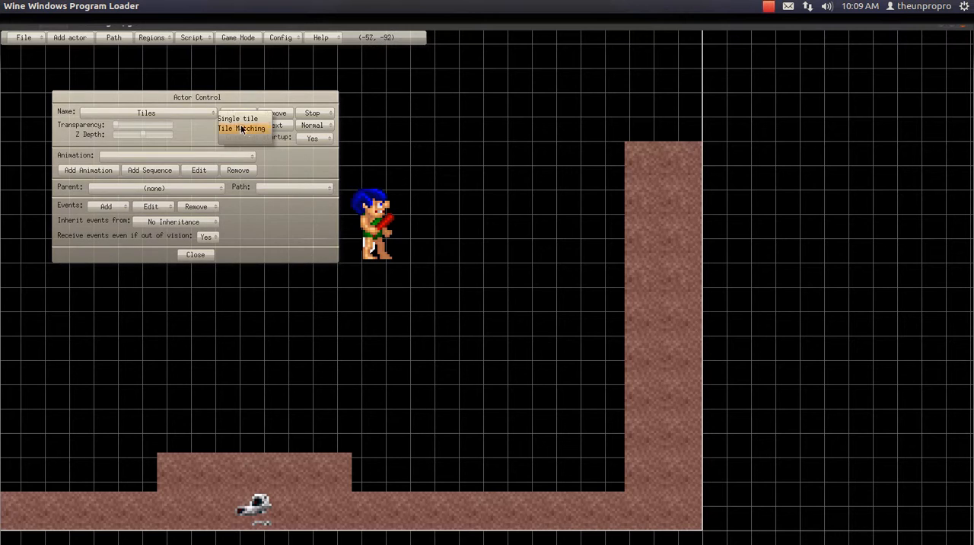
left_click(236, 125)
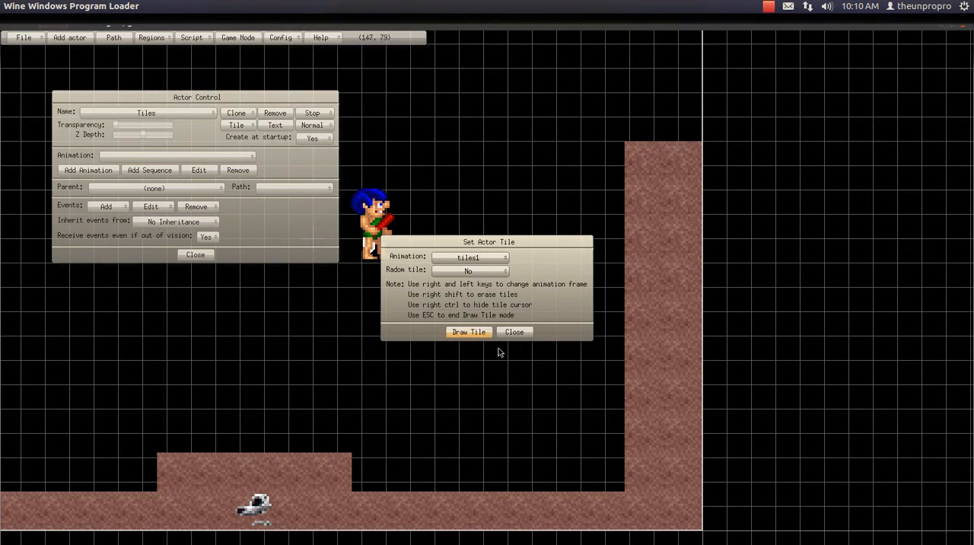
left_click(469, 332)
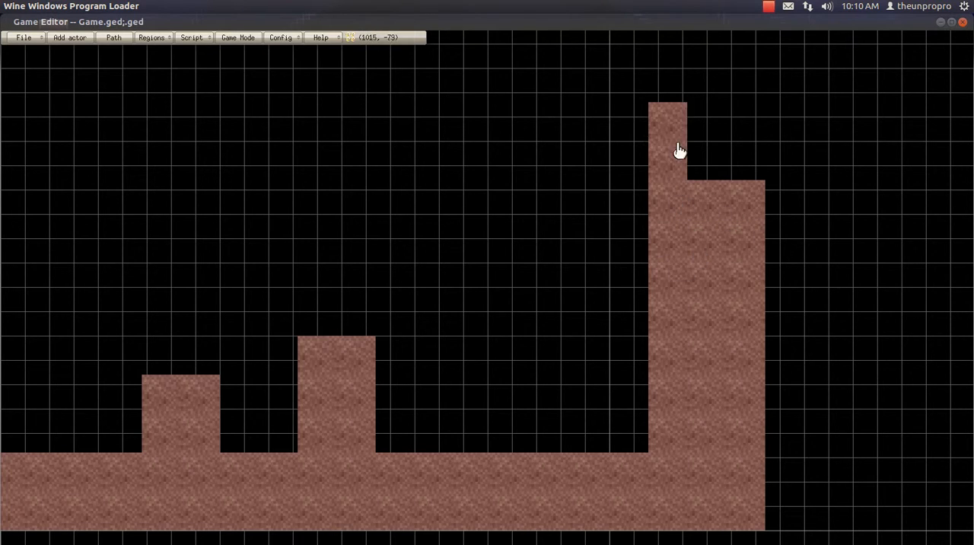
Paint tiles to cap the tall wall and build two floating platforms above the ground.
left_click(627, 316)
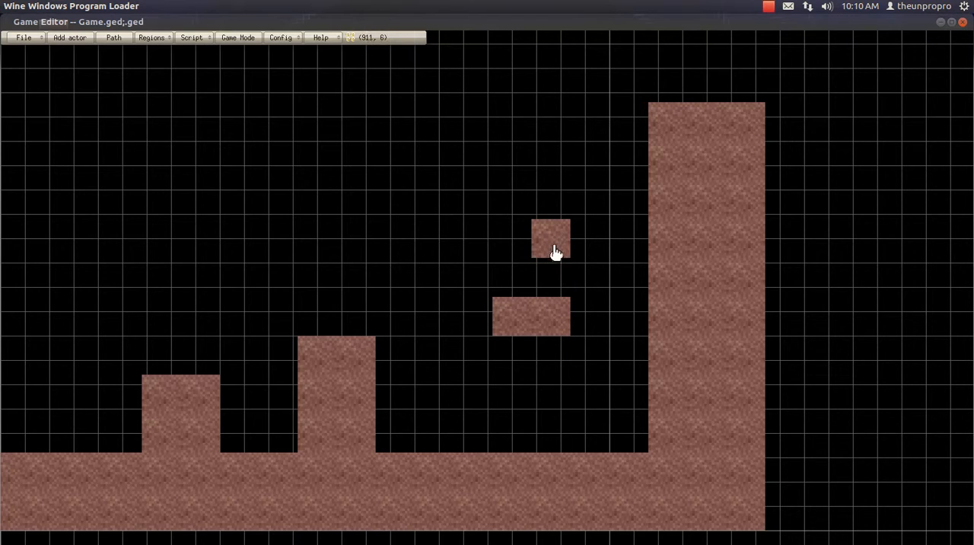
left_click_drag(551, 237, 472, 243)
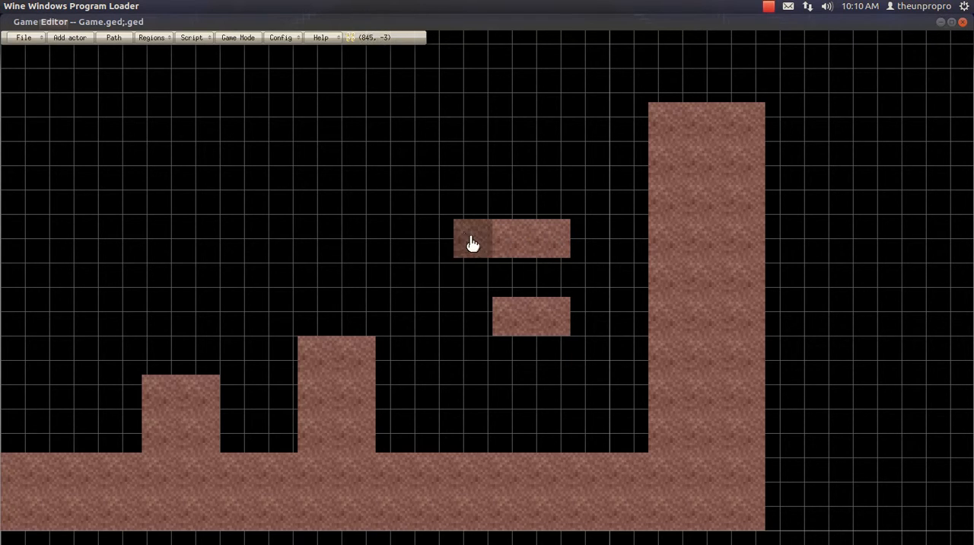
left_click_drag(471, 240, 514, 221)
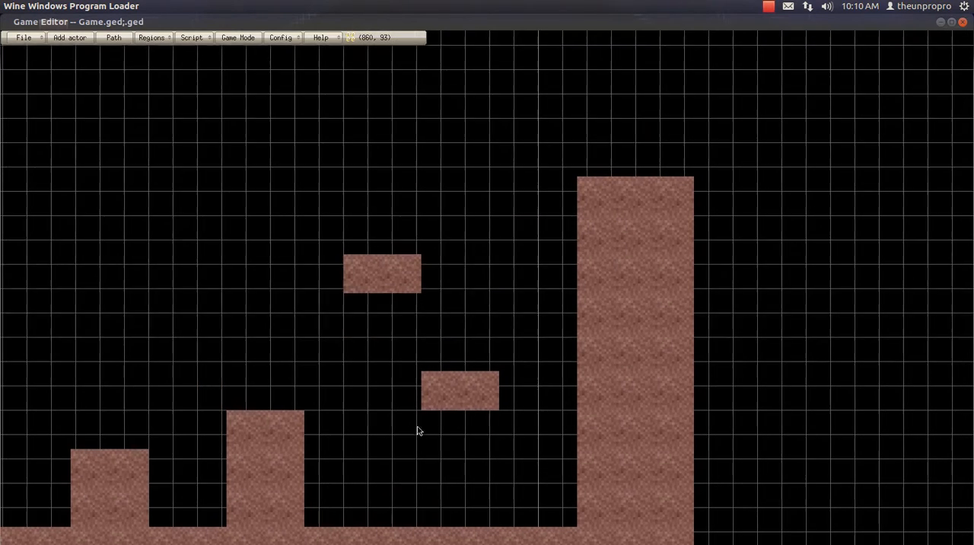
left_click(399, 231)
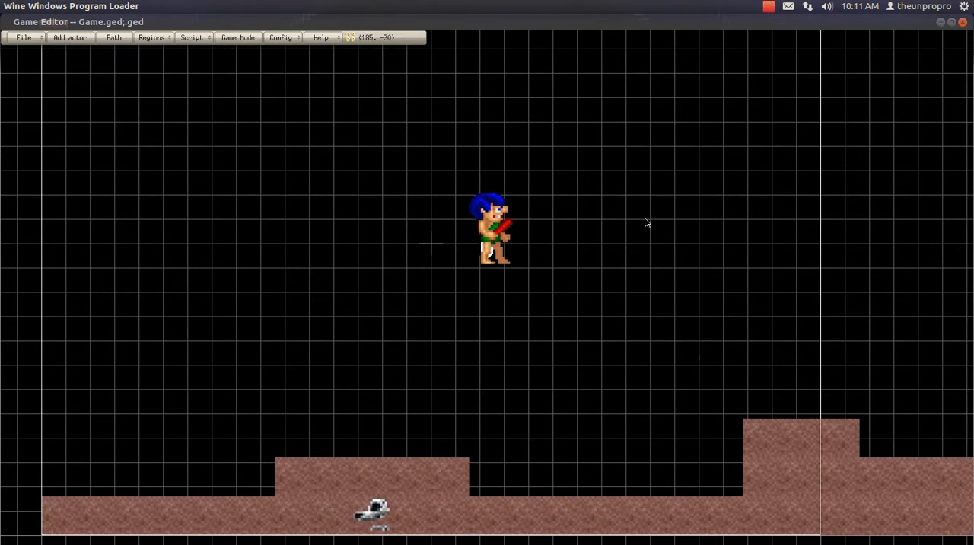
Bring up the Actor Control panel from the player actor's context menu.
right_click(490, 228)
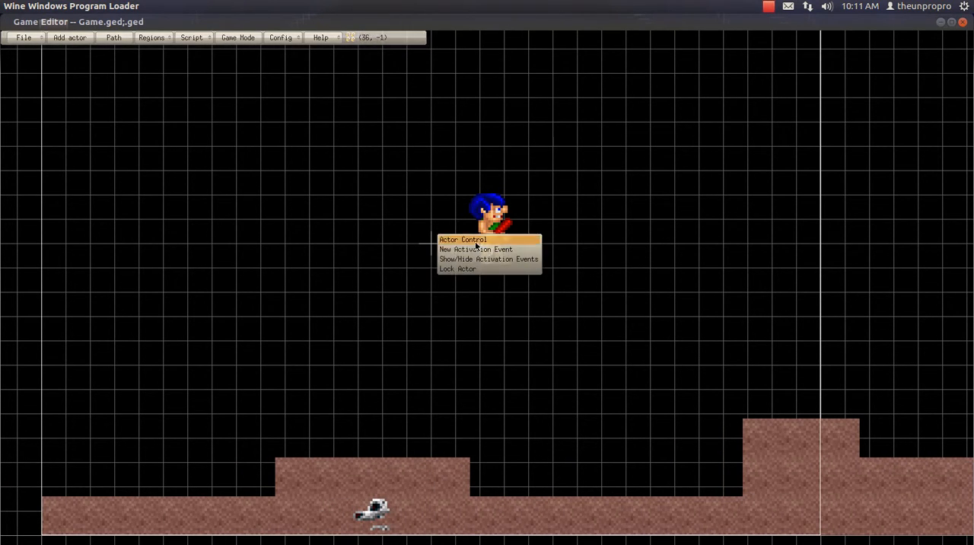
left_click(462, 241)
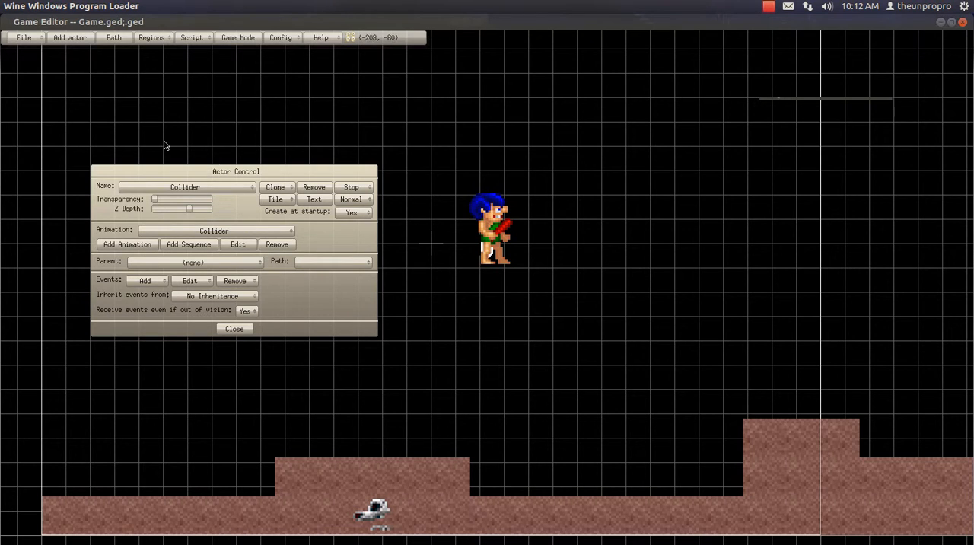
mouse_move(384, 134)
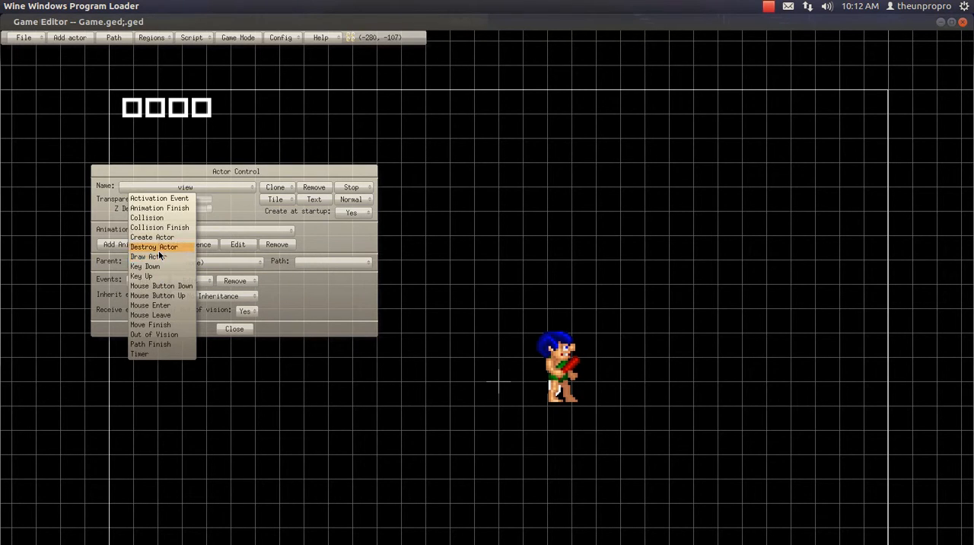
Add a Draw Actor event with a Script Editor action clamping view x and y.
left_click(149, 255)
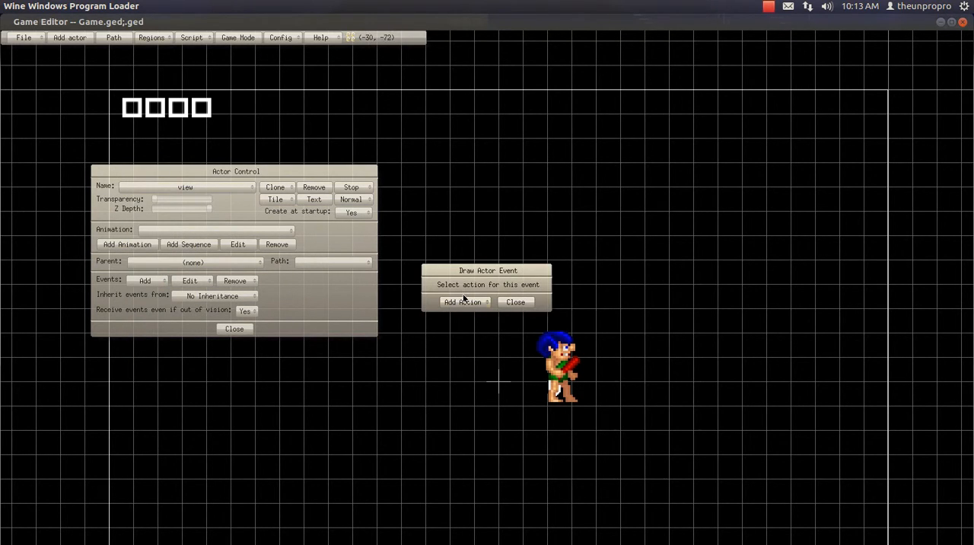
left_click(463, 301)
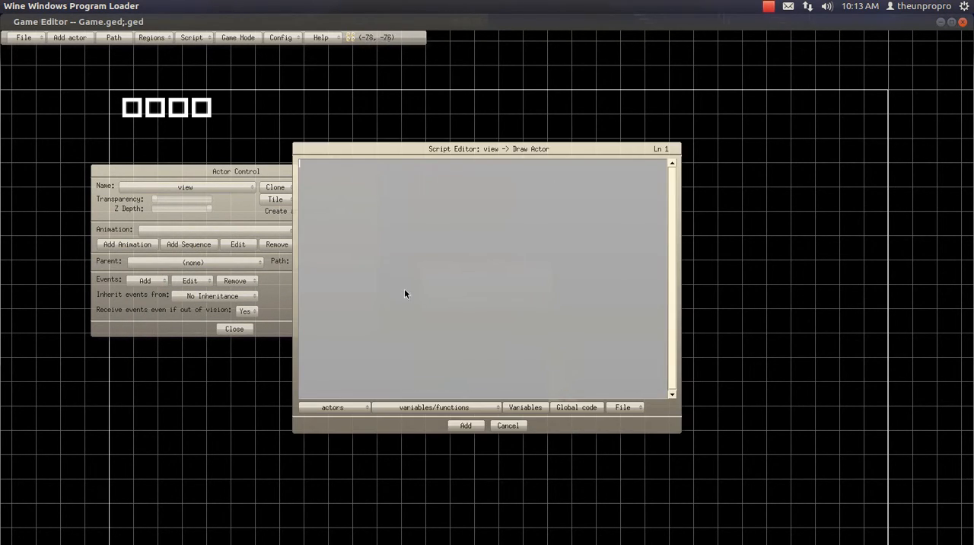
mouse_move(366, 218)
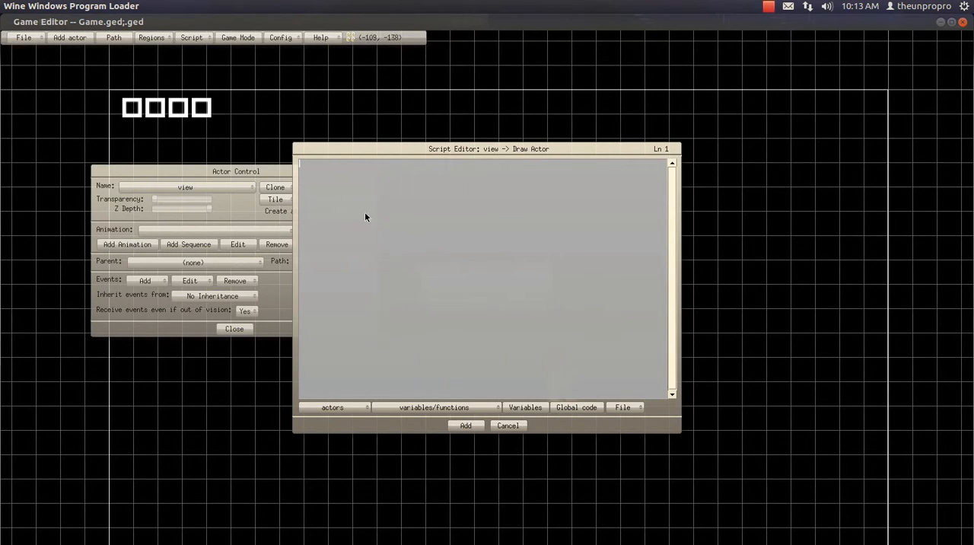
mouse_move(351, 201)
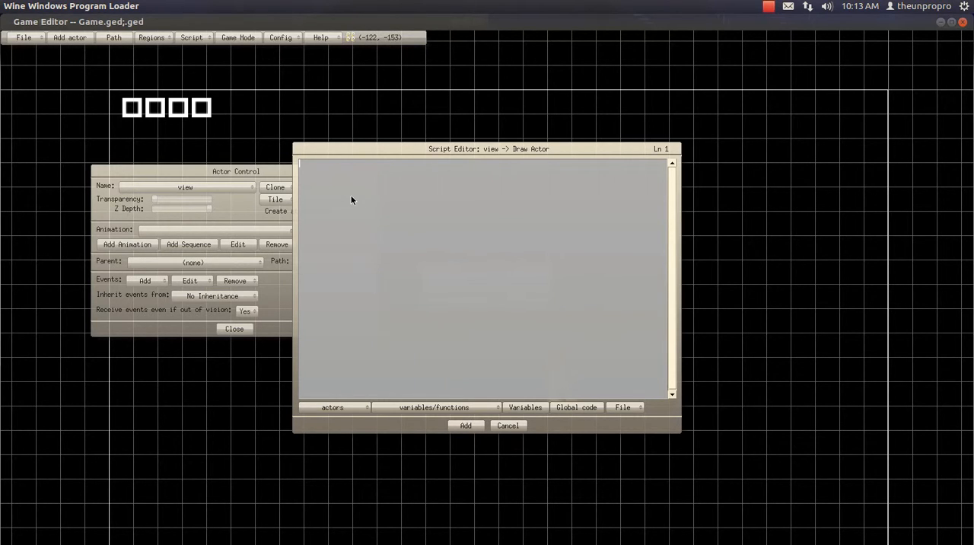
mouse_move(499, 178)
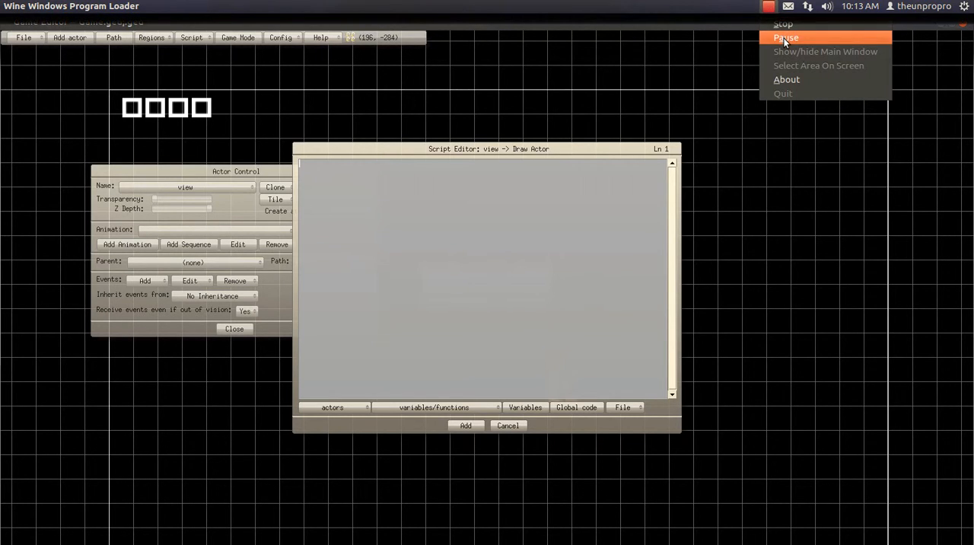
left_click(785, 36)
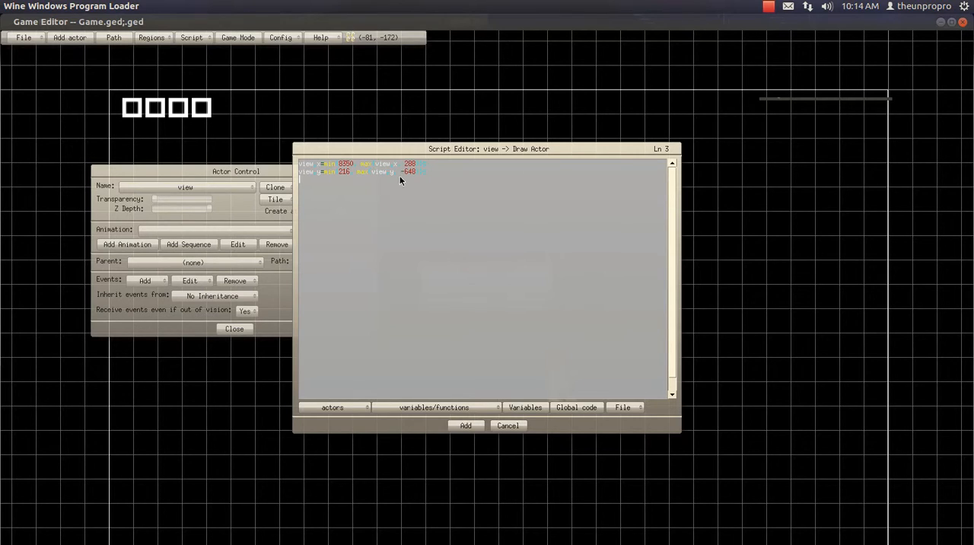
mouse_move(396, 189)
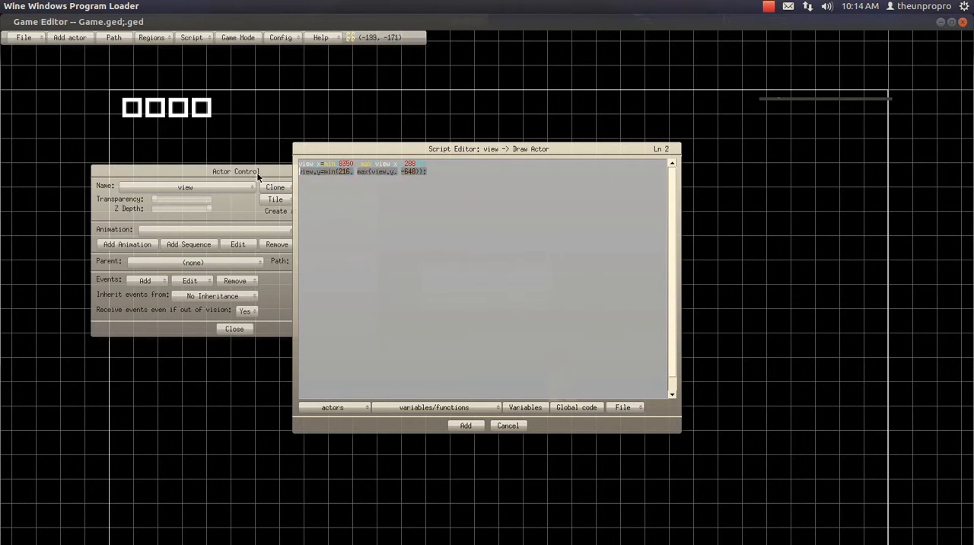
key("Return")
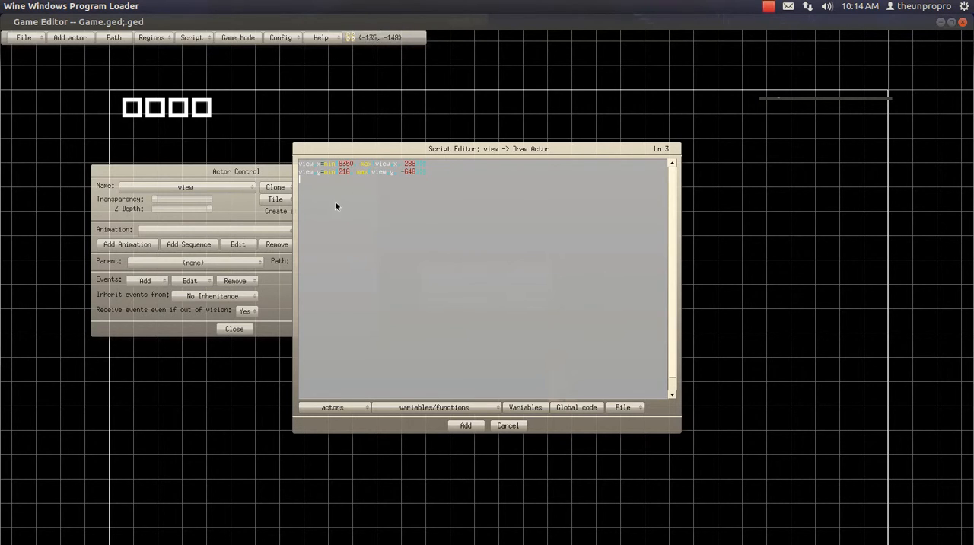
mouse_move(344, 192)
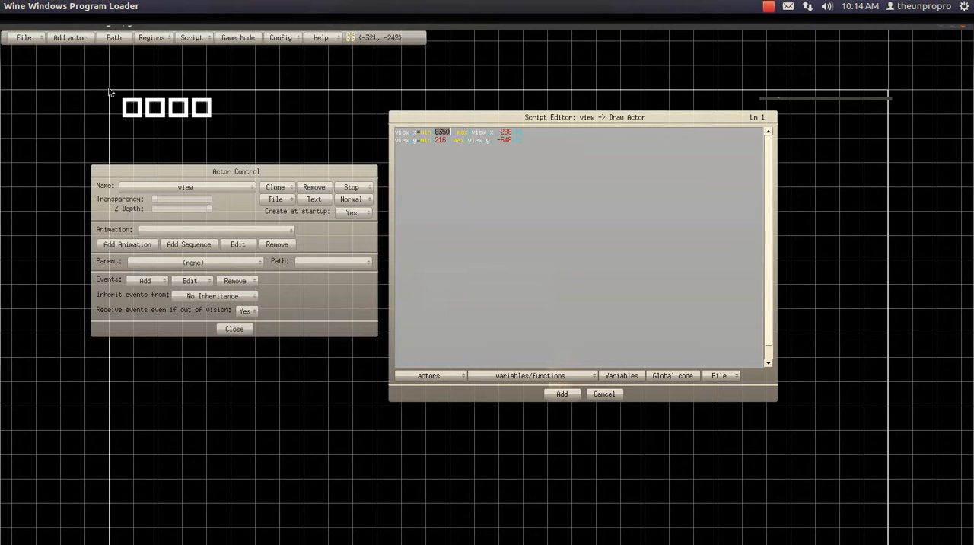
mouse_move(381, 37)
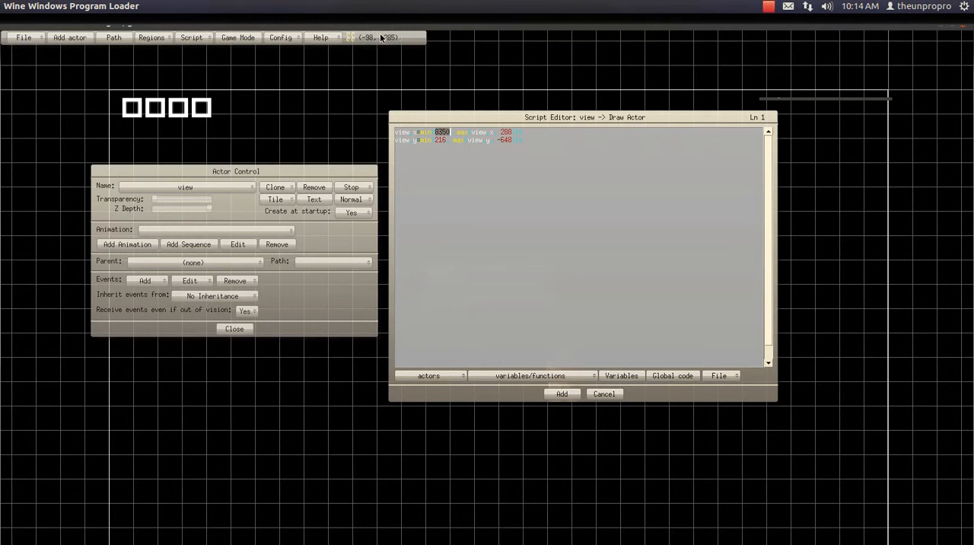
mouse_move(113, 95)
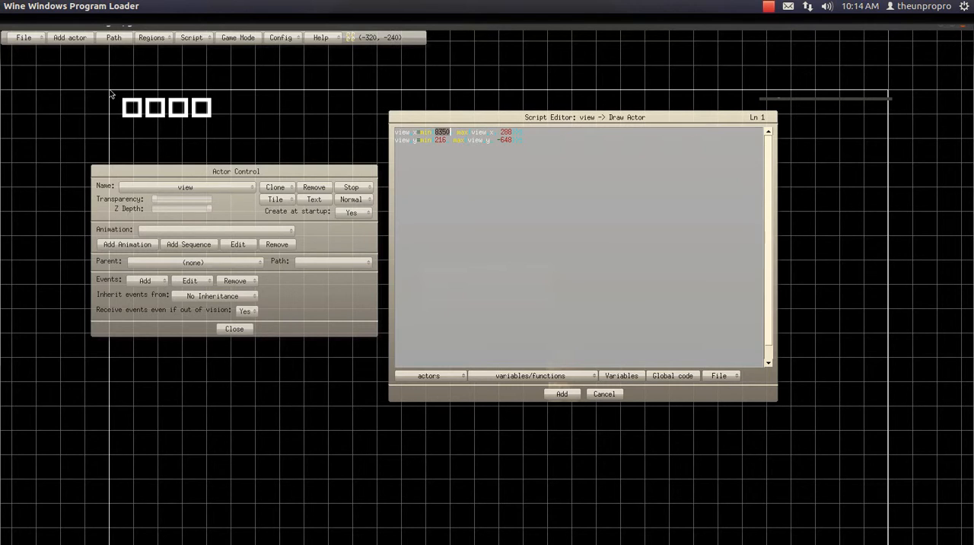
mouse_move(447, 152)
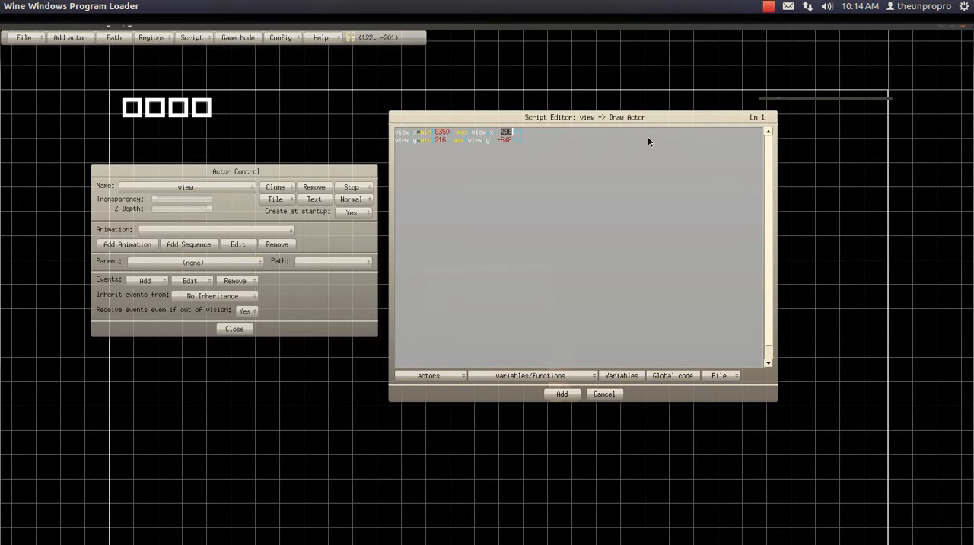
Change a clamp limit in the view script to -32.
type("-320));")
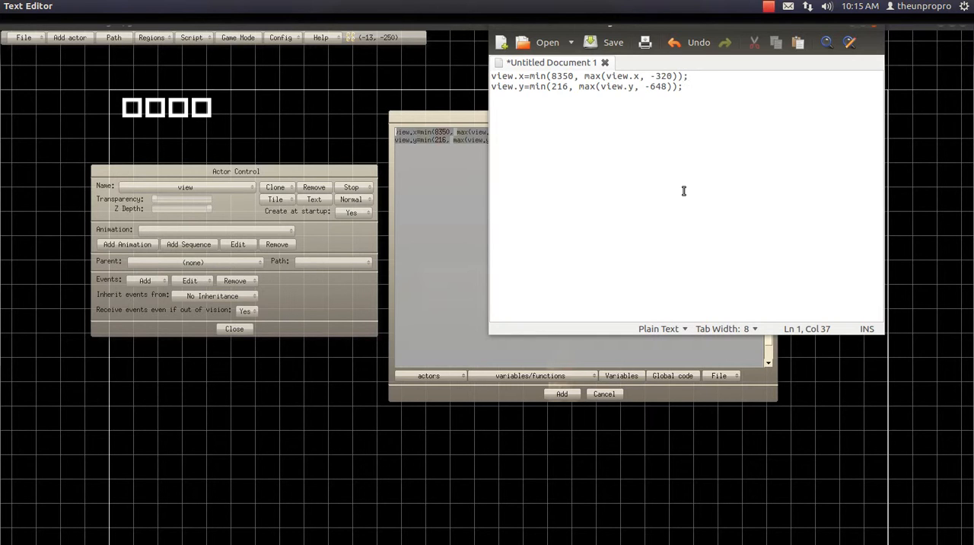
Rewrite the vertical limits as -240 and (-240-480) in the text editor.
left_click(683, 85)
type("25")
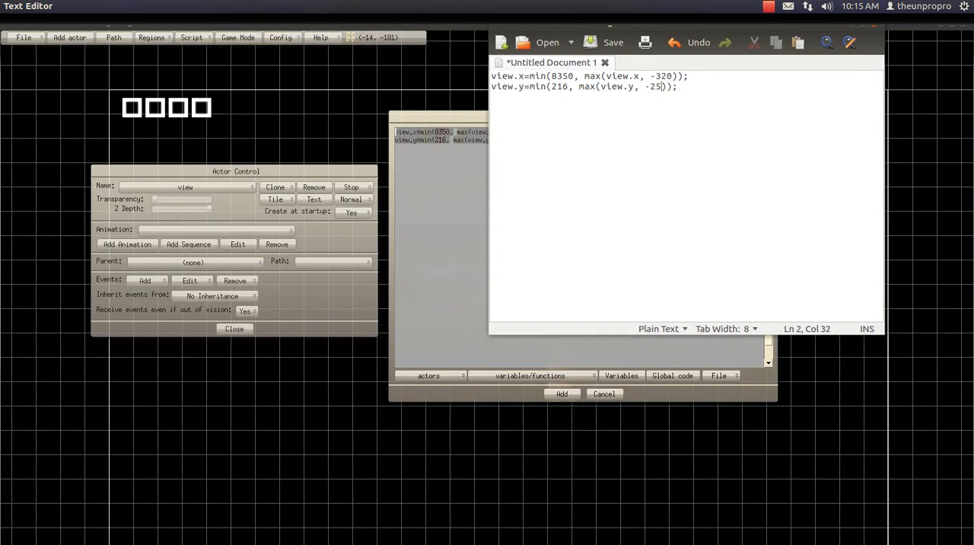
type("0")
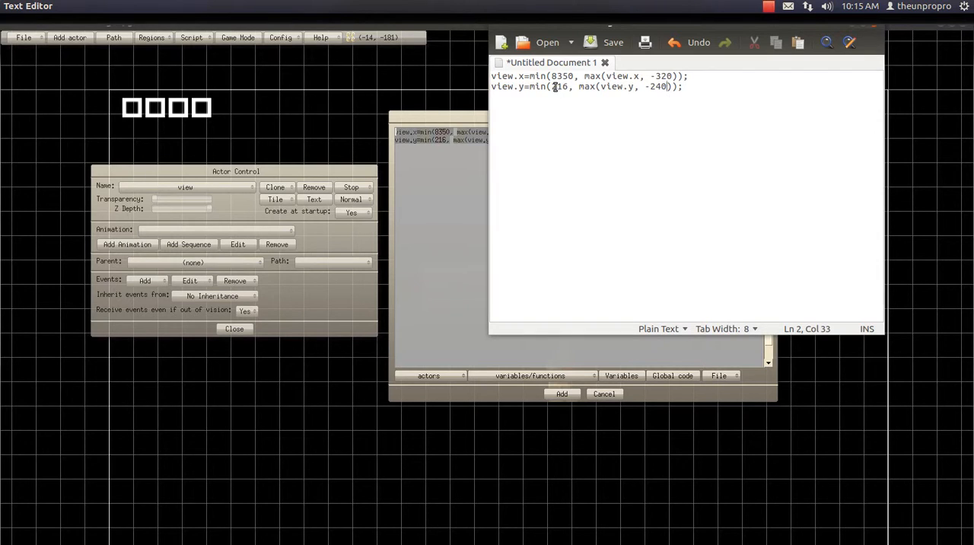
double_click(560, 85)
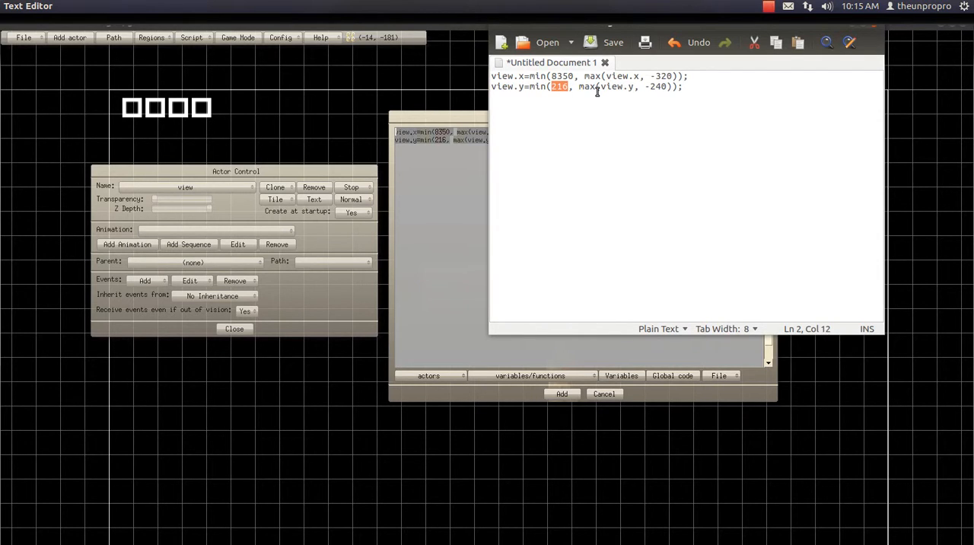
type("-140")
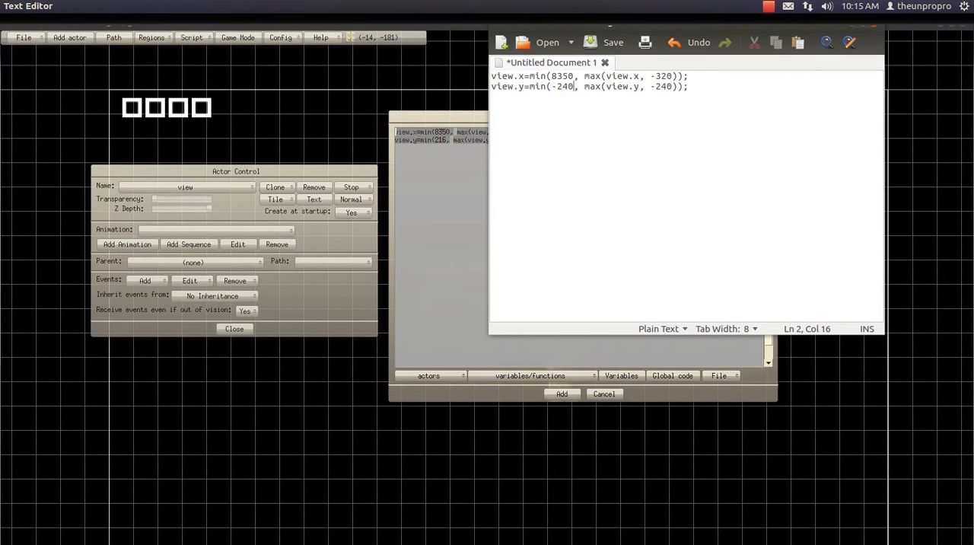
double_click(663, 85)
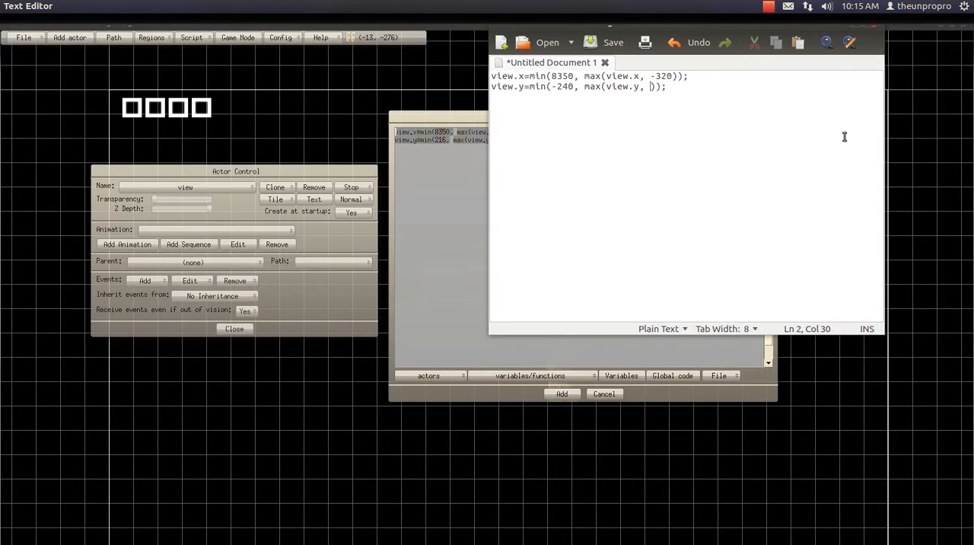
type("(-")
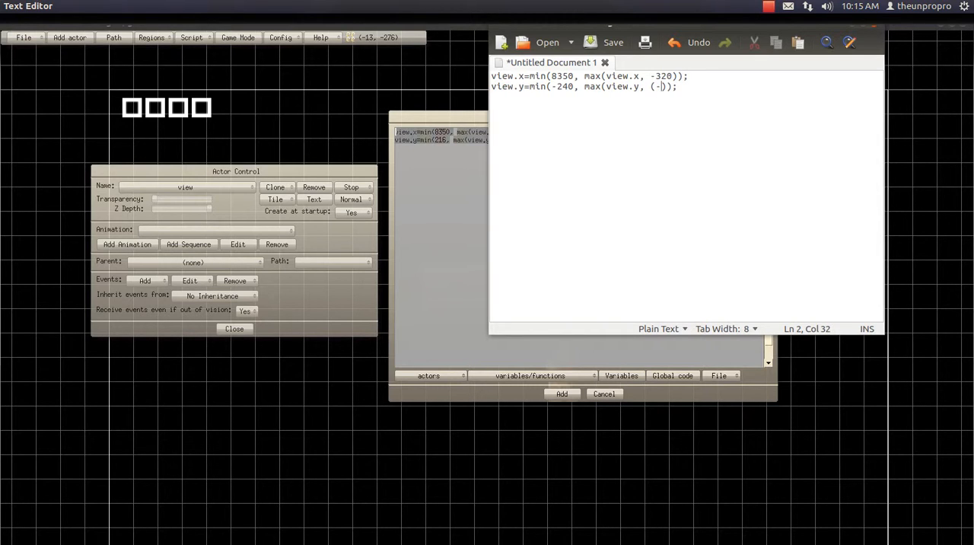
type("240")
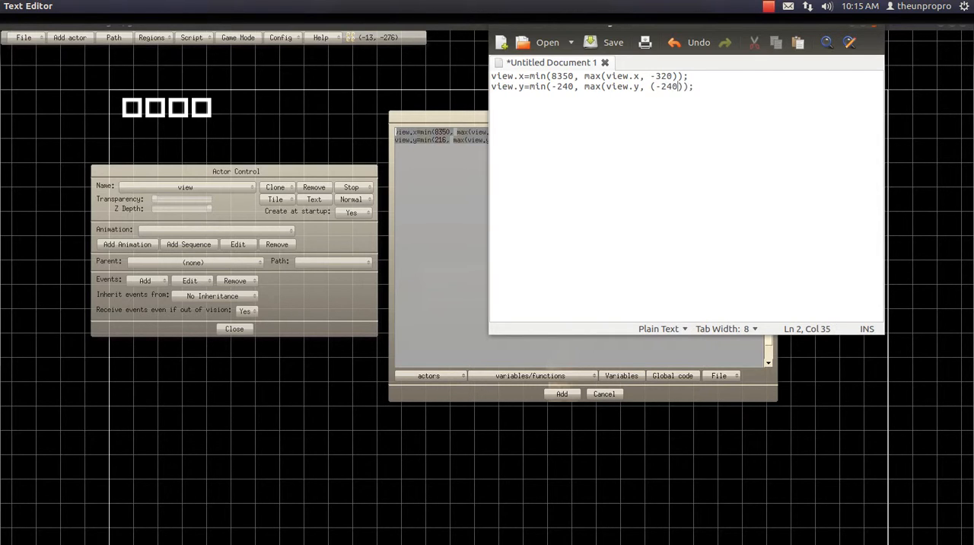
type("-")
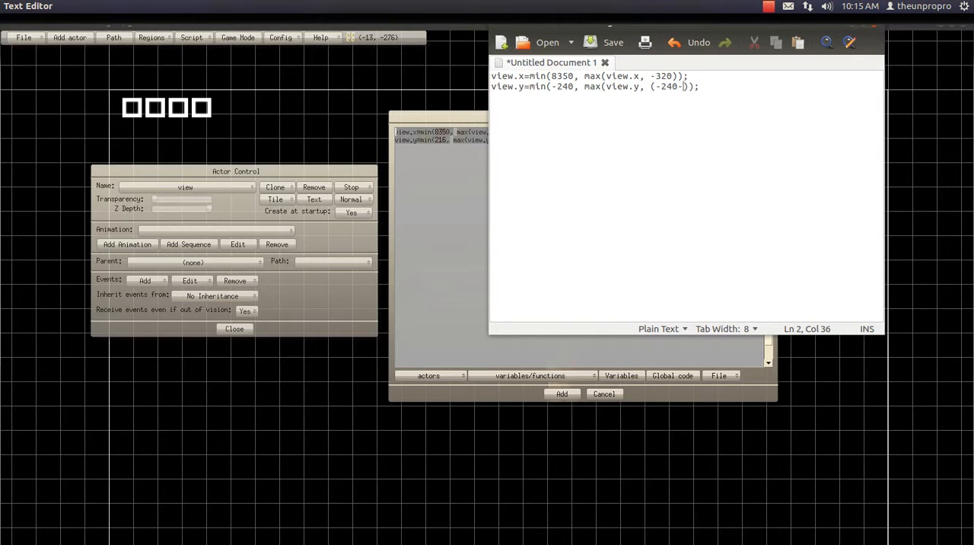
type("480")
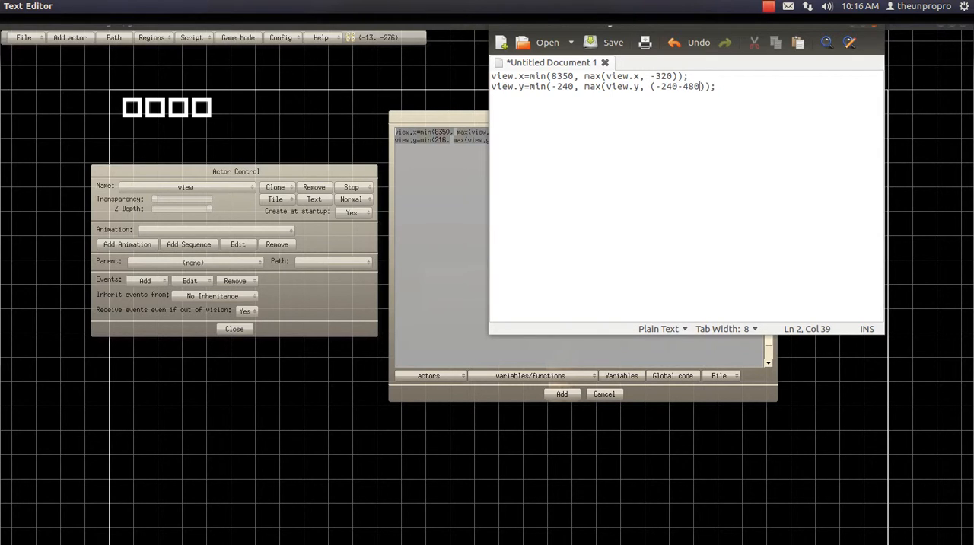
type(")")
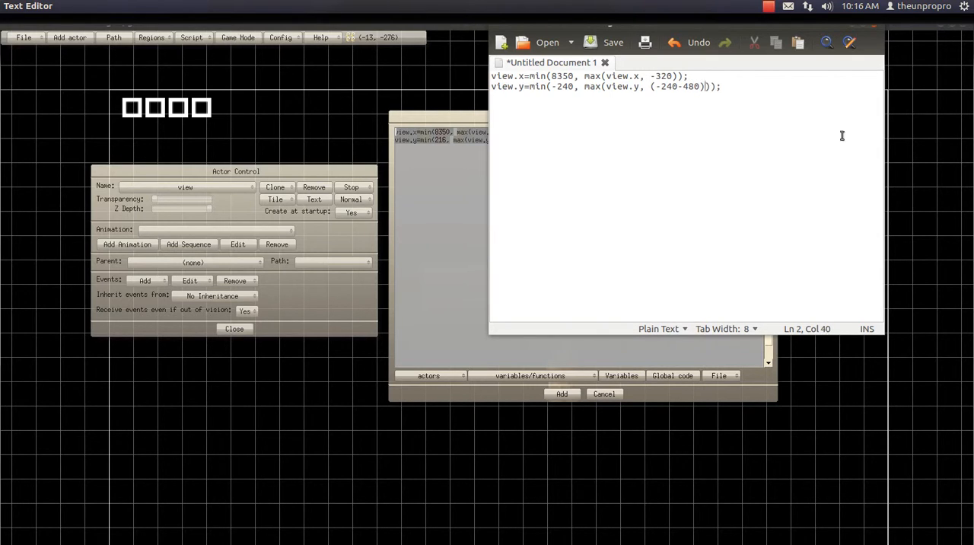
mouse_move(167, 128)
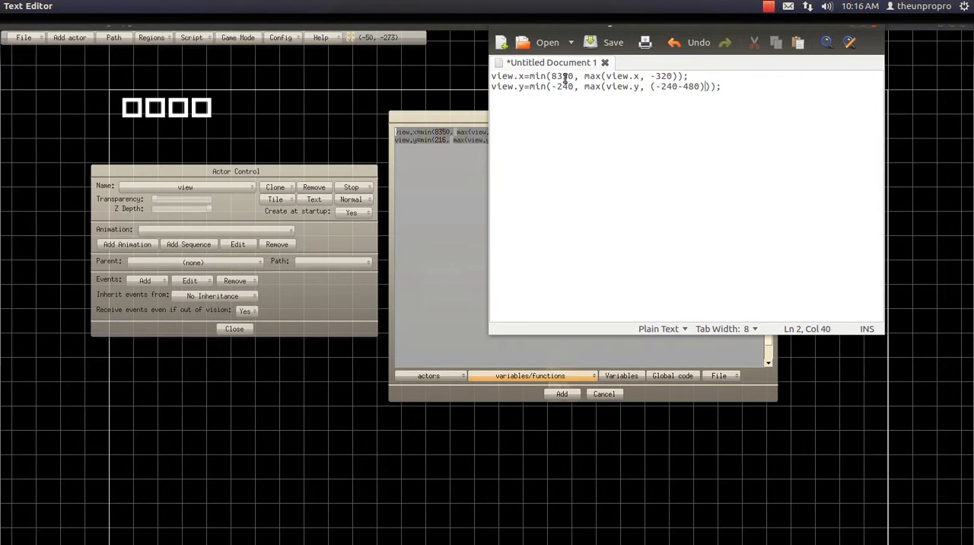
Replace 8350 with -240+(view.width*5), select the whole script and return to Game Editor.
double_click(561, 76)
type("(")
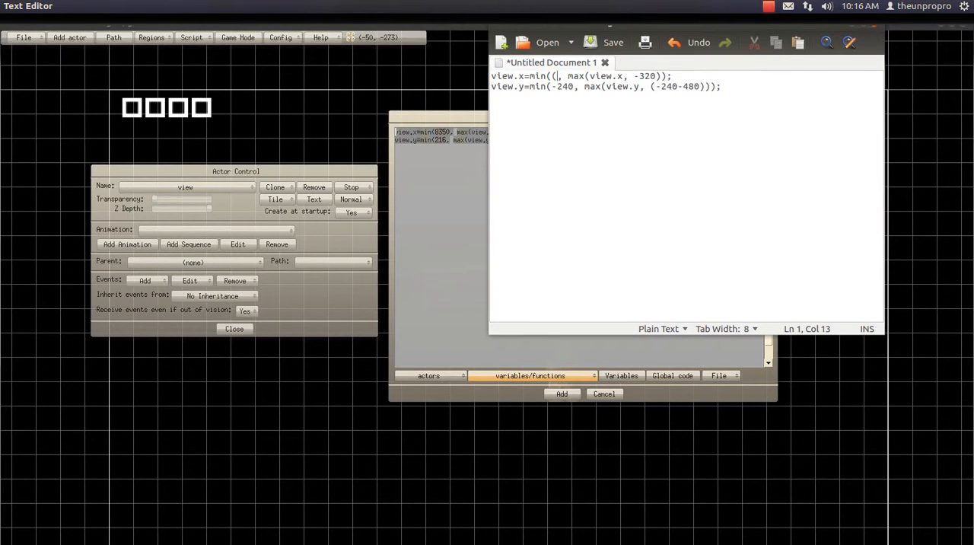
type("view.w")
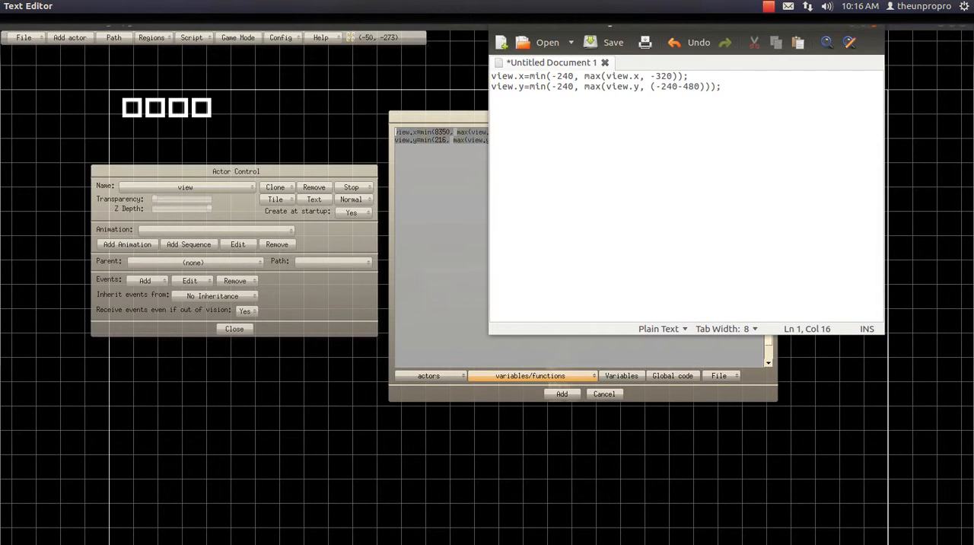
type("+(")
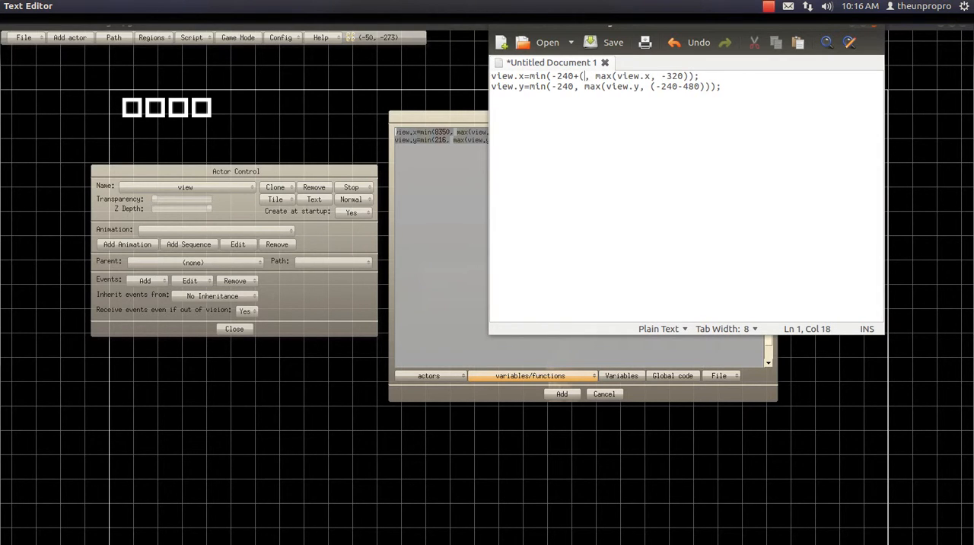
type("view.wid")
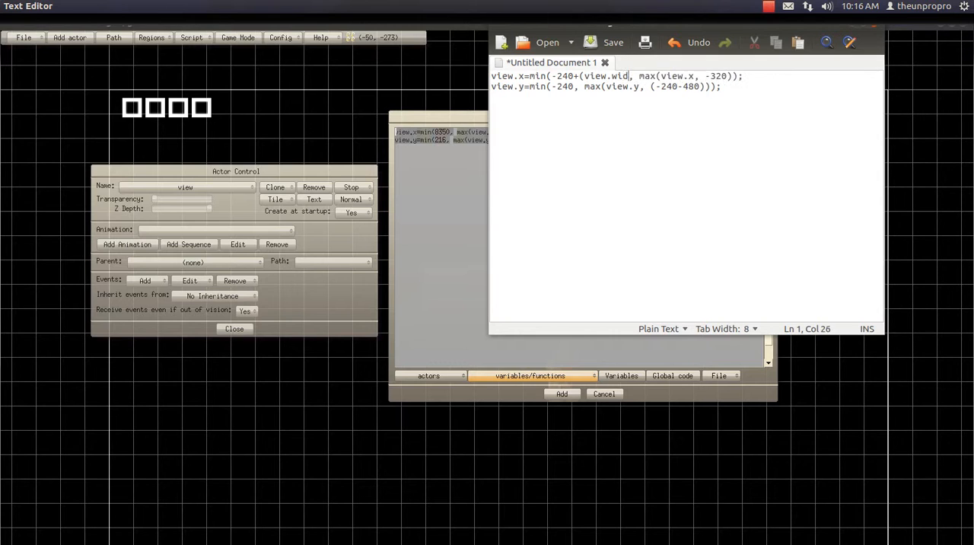
type("th*")
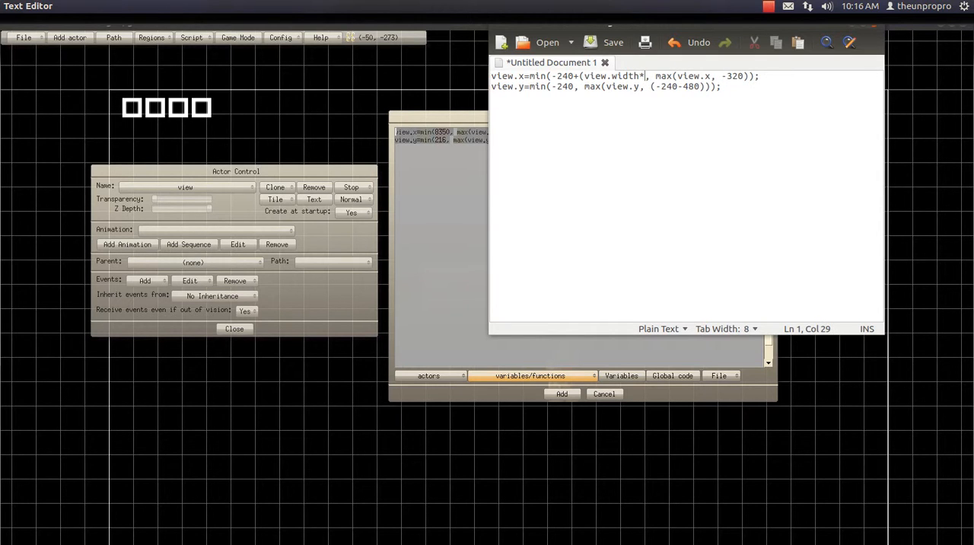
type("5)")
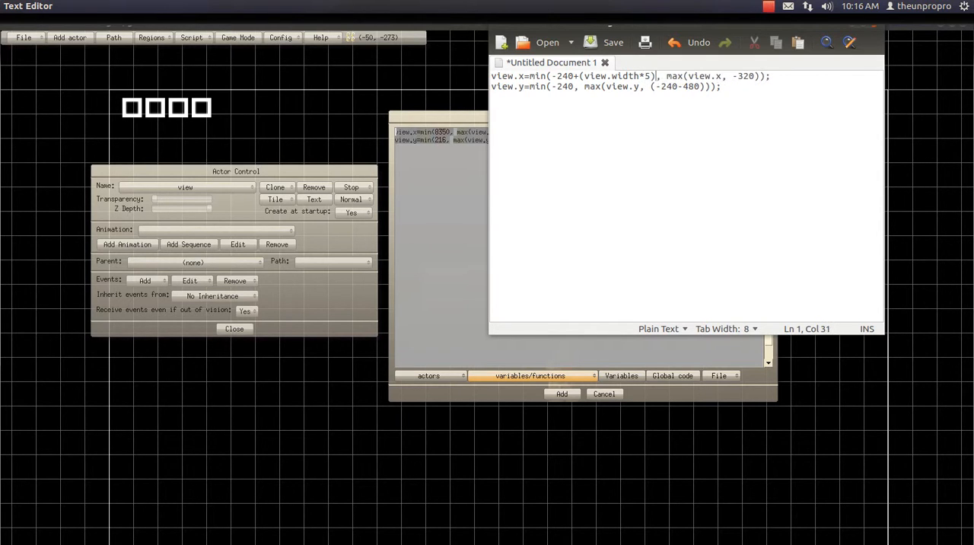
key("ctrl+a")
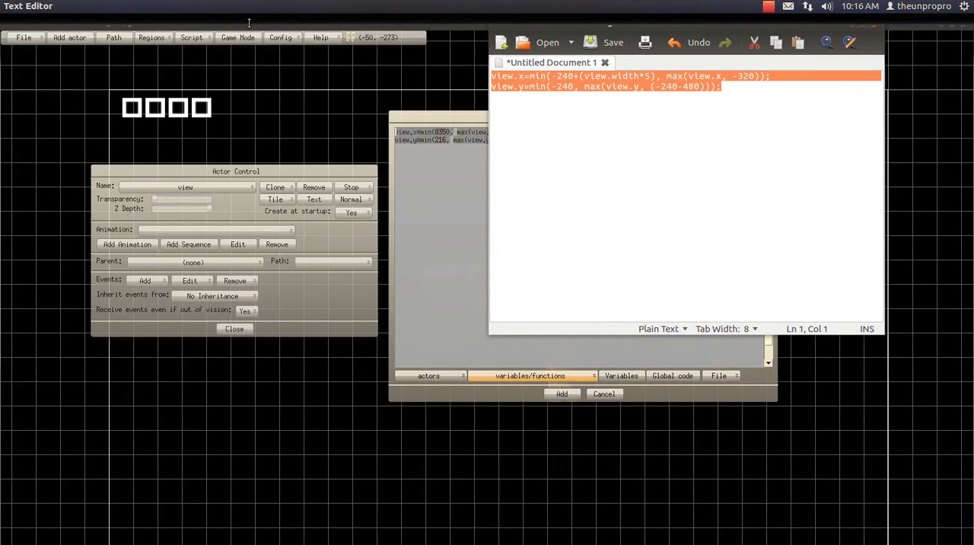
left_click(561, 392)
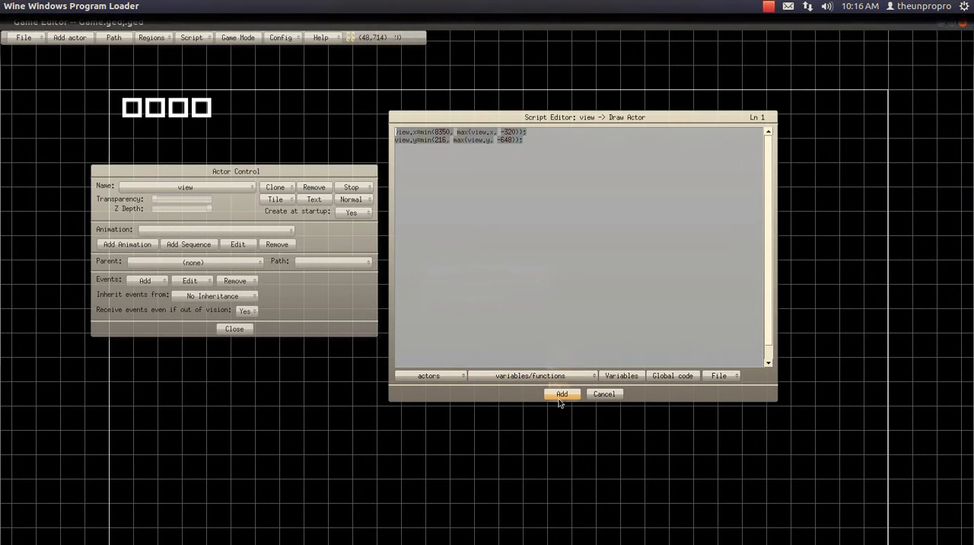
Confirm the script, reopen it and begin the follow lines referencing COLL.
left_click(561, 393)
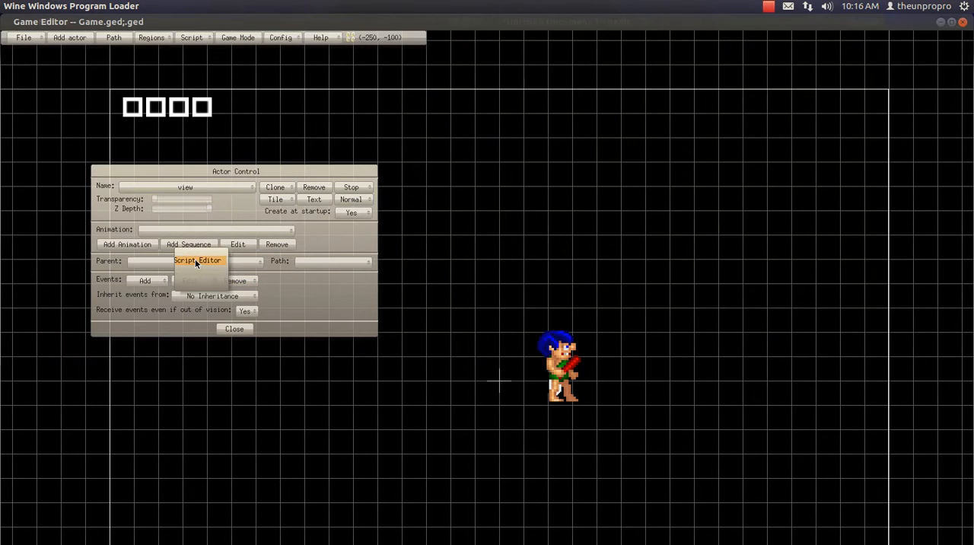
left_click(197, 260)
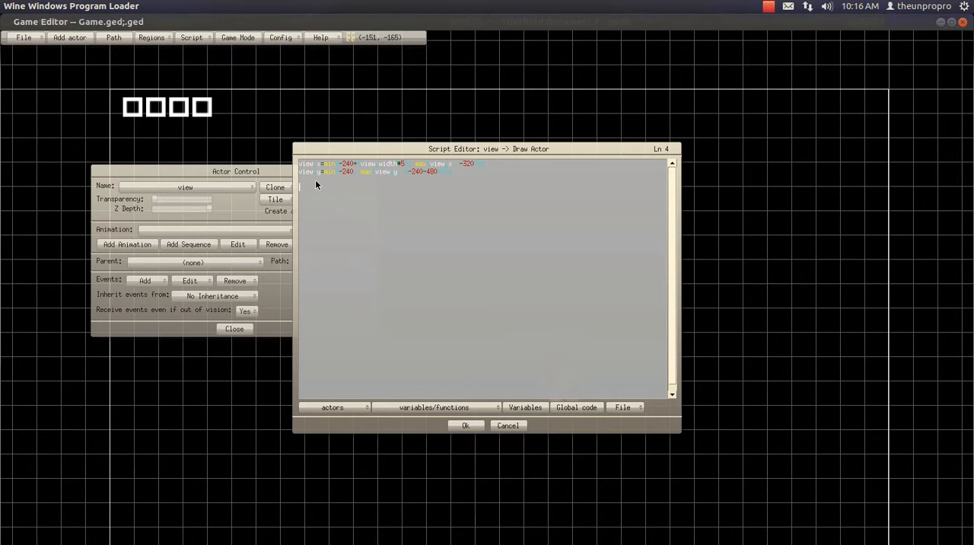
mouse_move(447, 262)
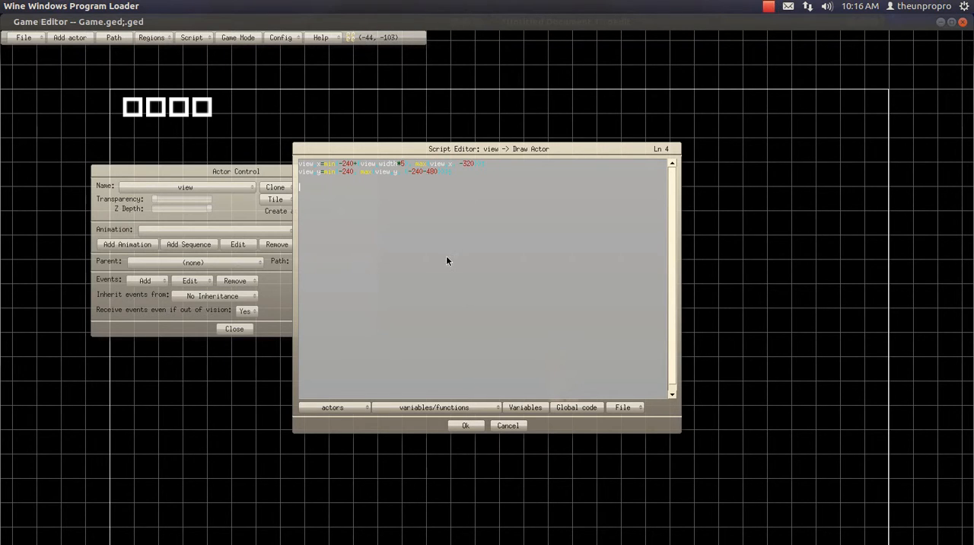
mouse_move(444, 280)
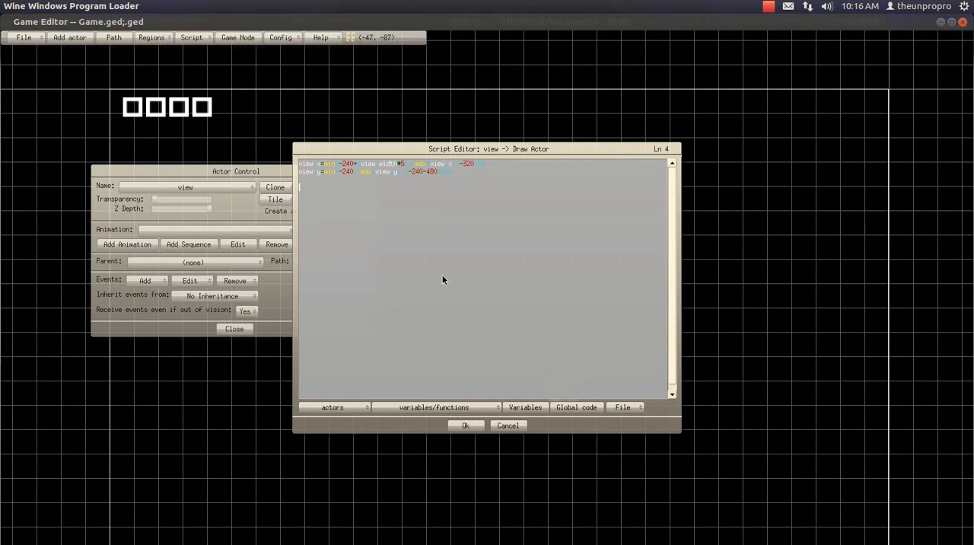
type("if")
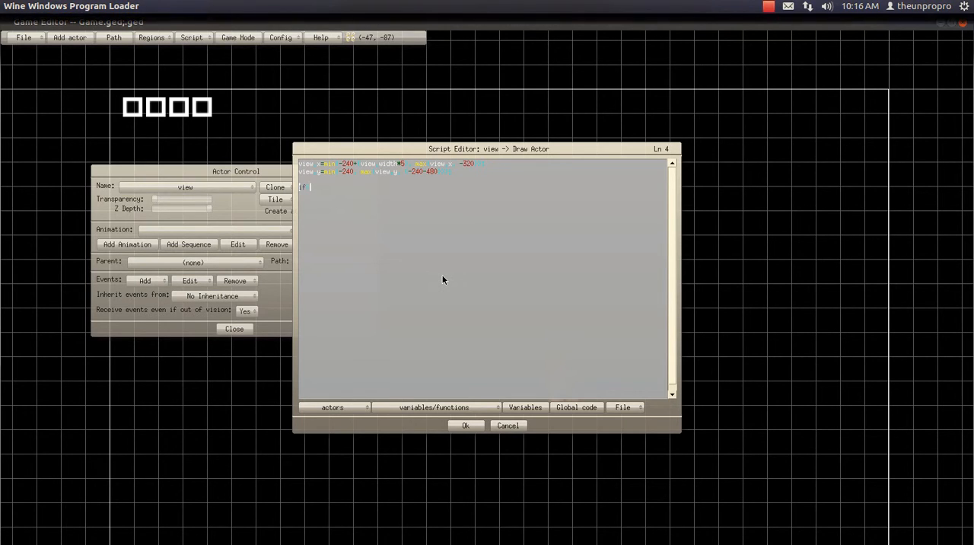
type("COLL xs")
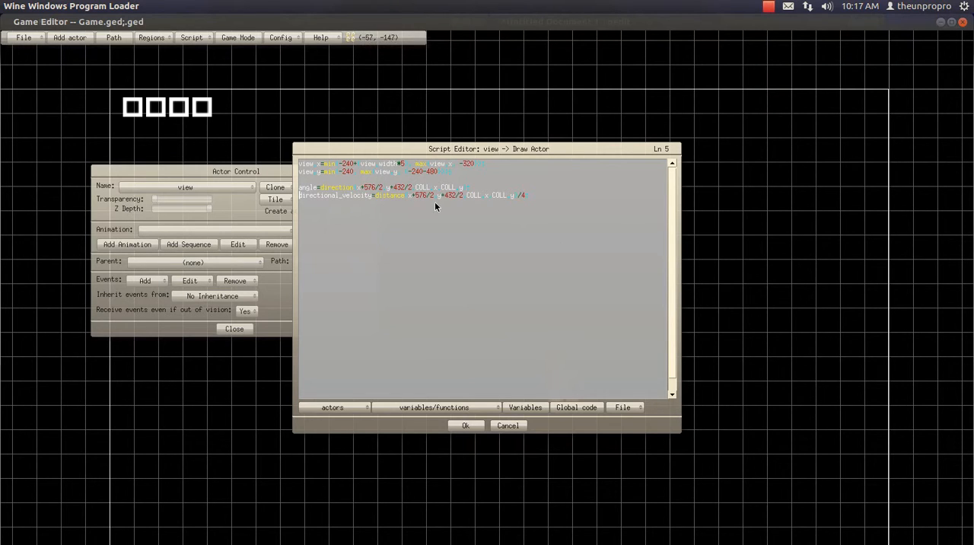
left_click_drag(487, 148, 746, 351)
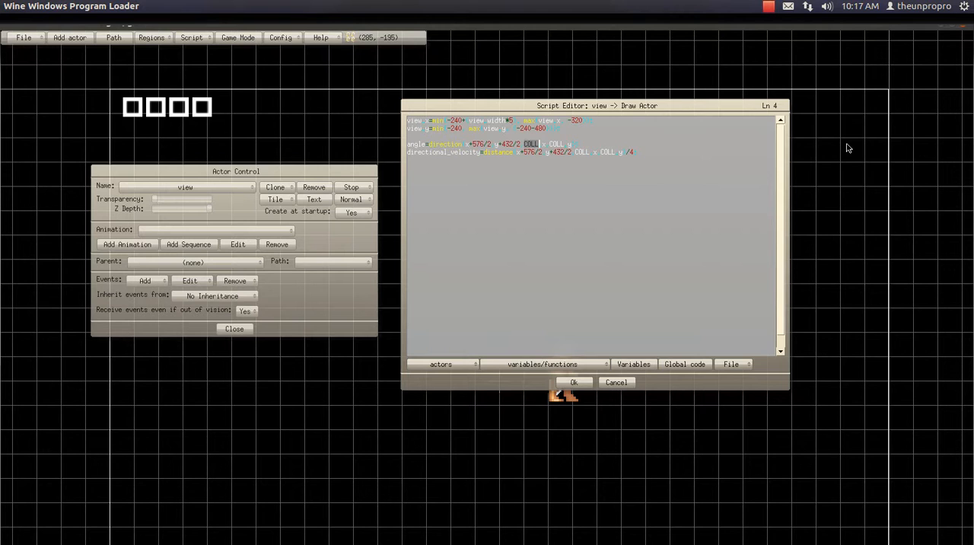
mouse_move(630, 159)
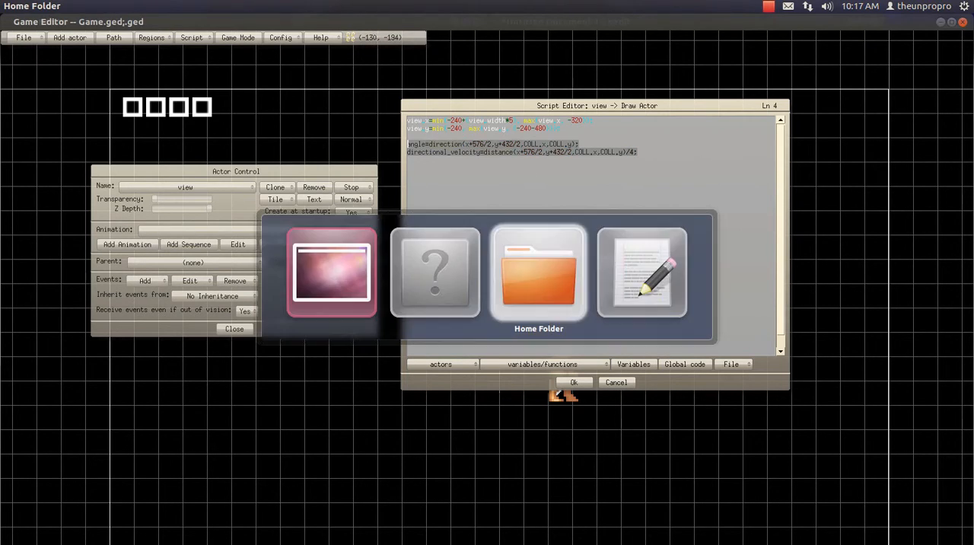
Set the first steering line to 640 and 480 centres targeting Collider.
left_click(642, 271)
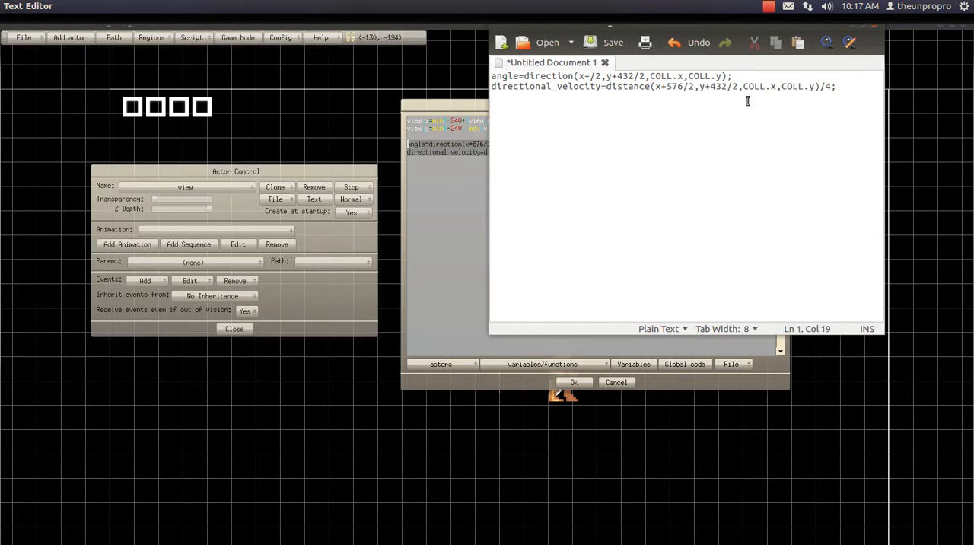
type("640")
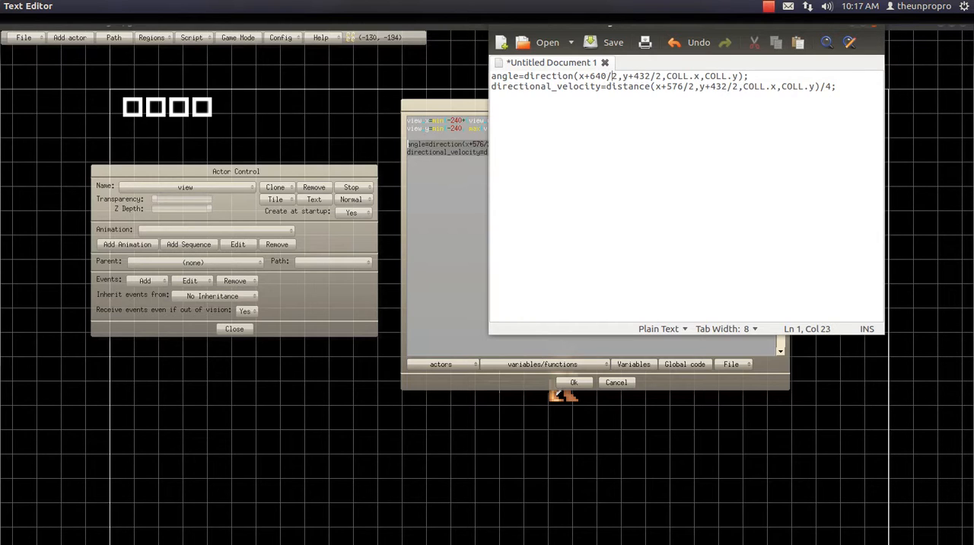
left_click(660, 76)
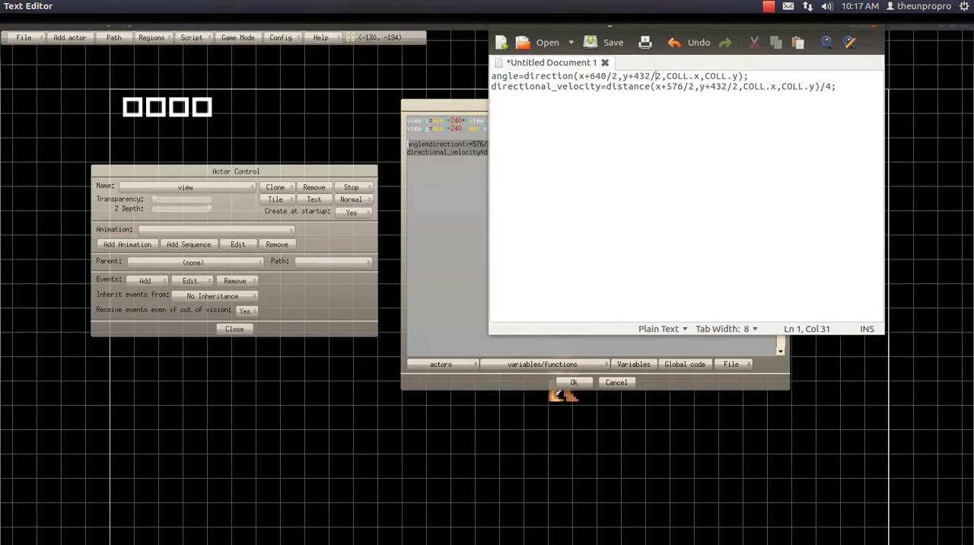
type("480")
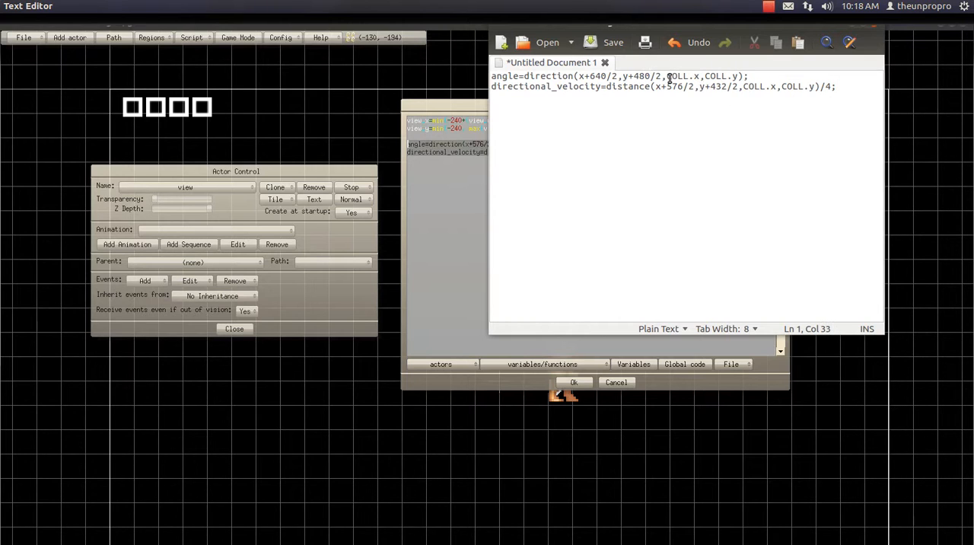
double_click(675, 76)
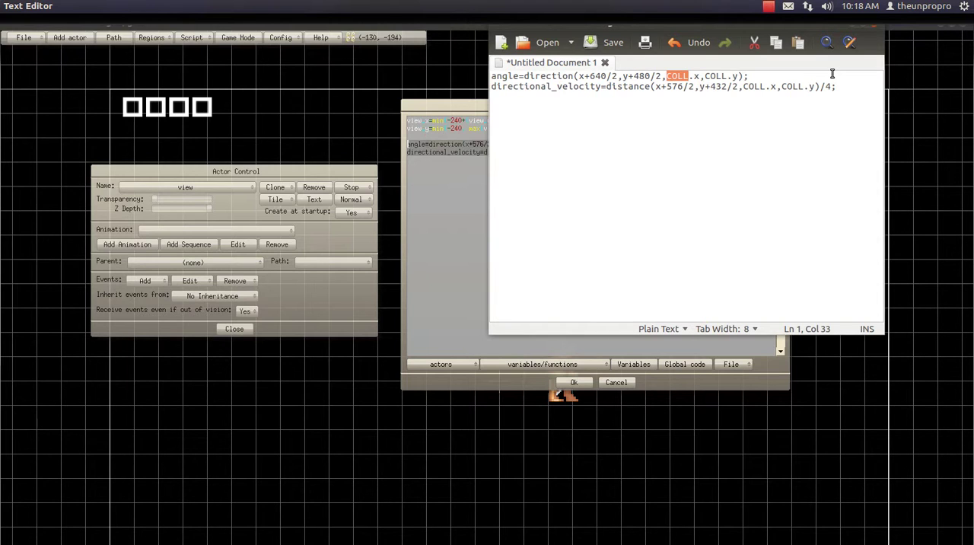
type("Collider")
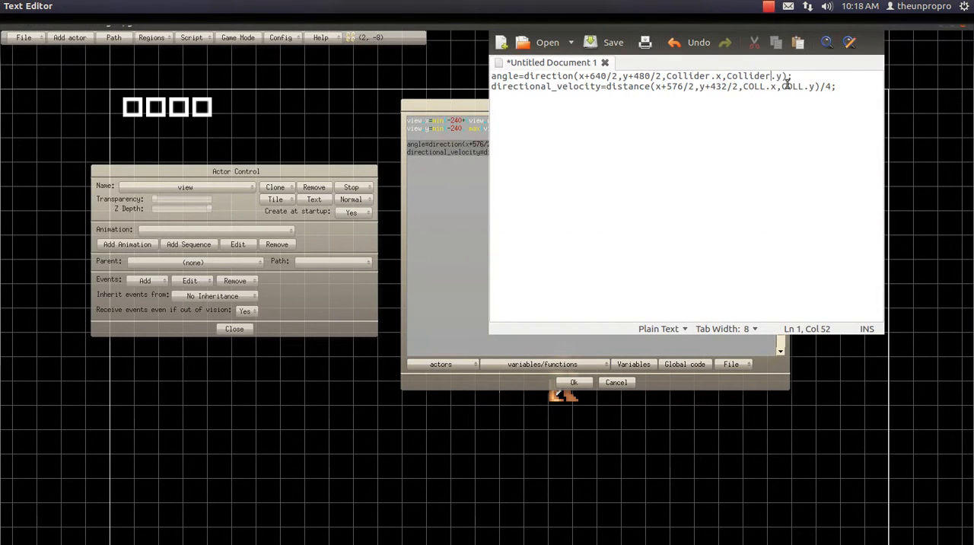
Update the second line to target Collider with 640 width.
double_click(753, 85)
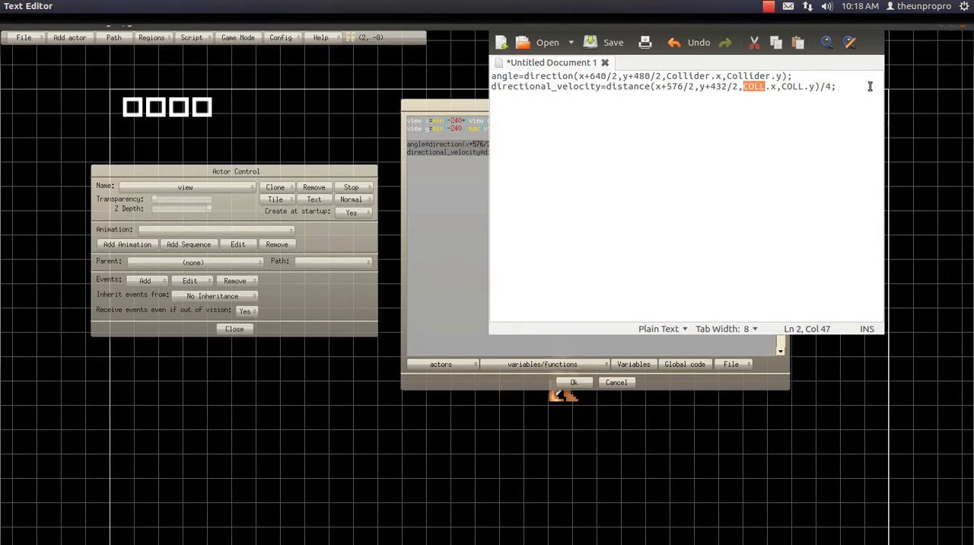
type("Collider")
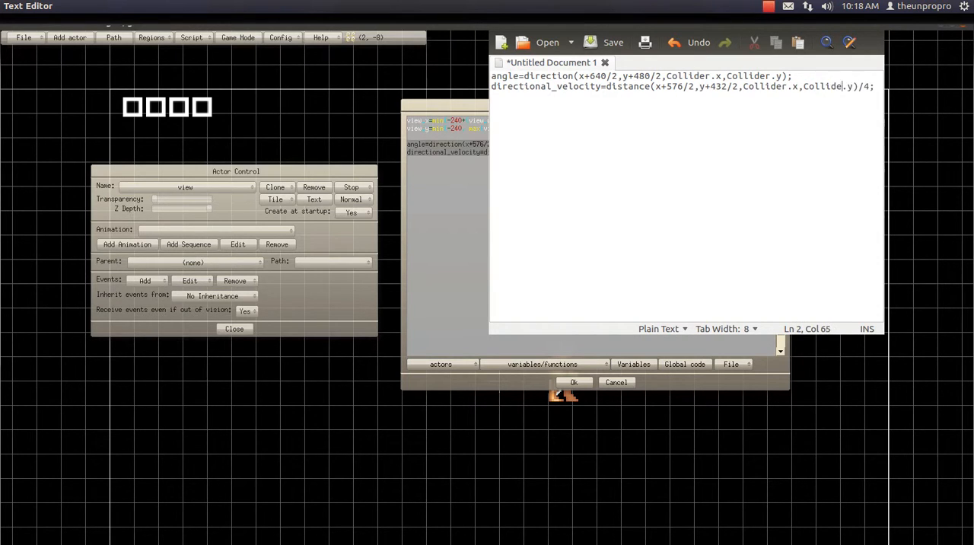
double_click(674, 86)
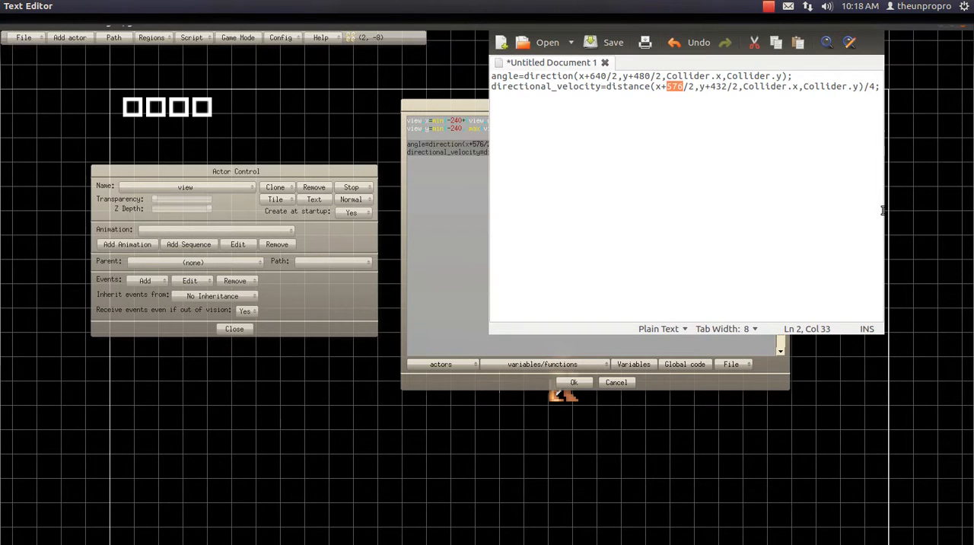
type("640")
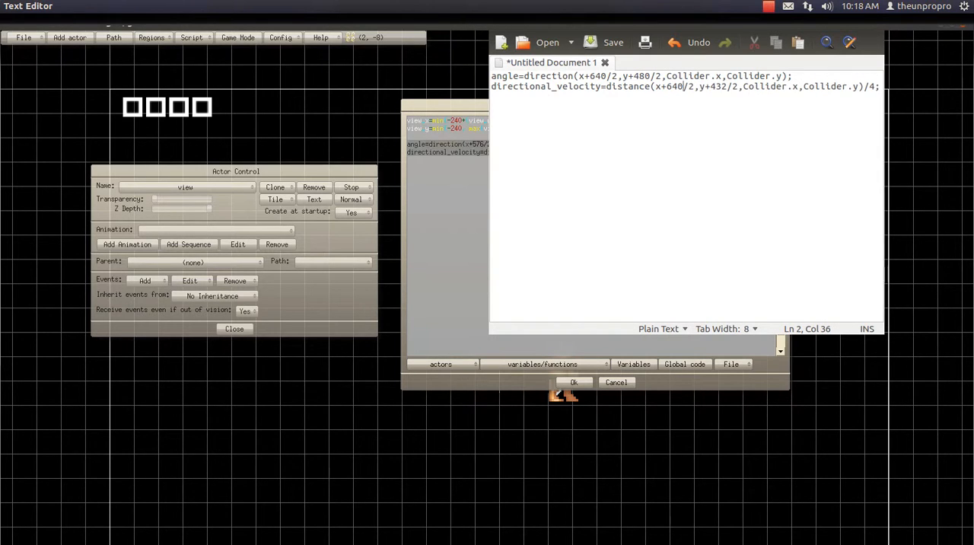
left_click(721, 85)
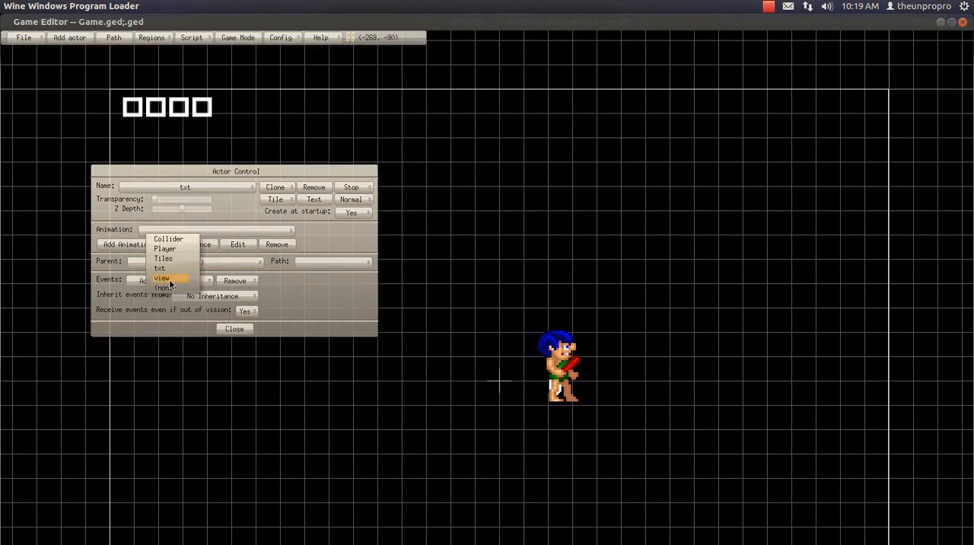
Select the Player actor in Actor Control and list its events for editing.
left_click(161, 277)
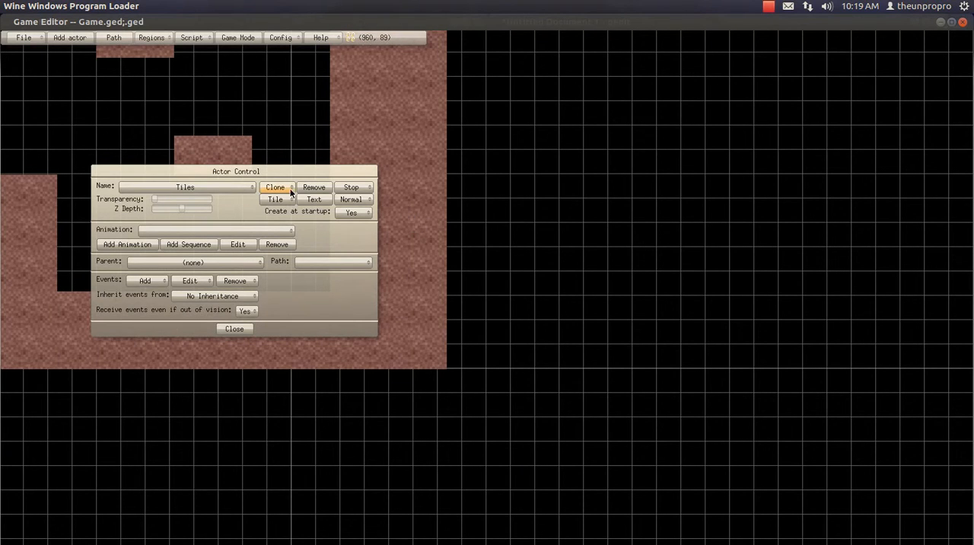
left_click(234, 328)
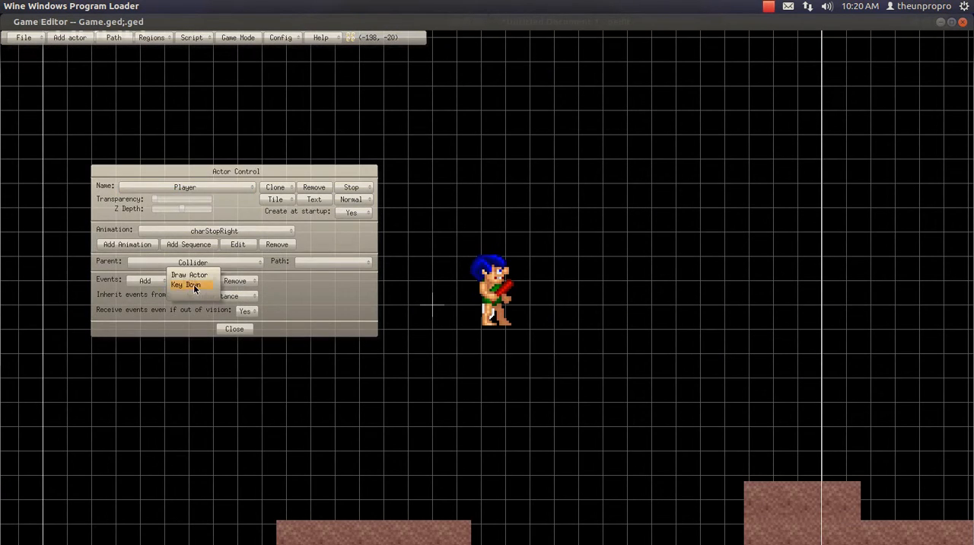
In Player's Draw Actor script, change the left-move condition to if(Collider.xscreen>32).
left_click(189, 274)
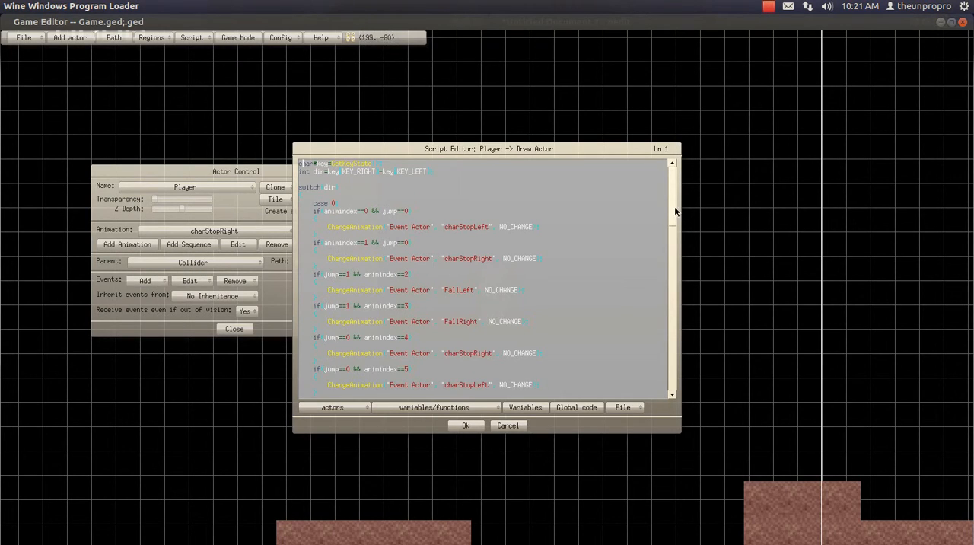
scroll("down", 3)
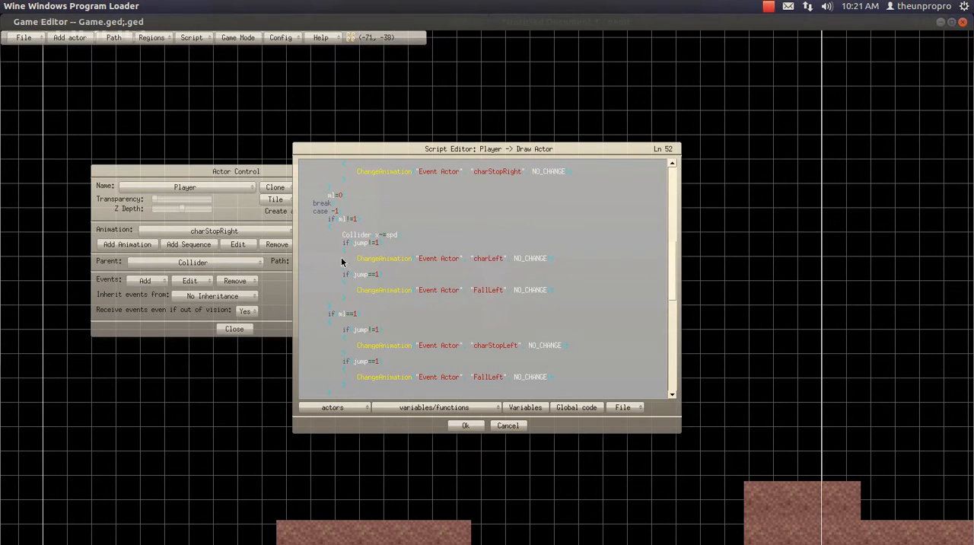
left_click(539, 246)
type("if Collider.sc")
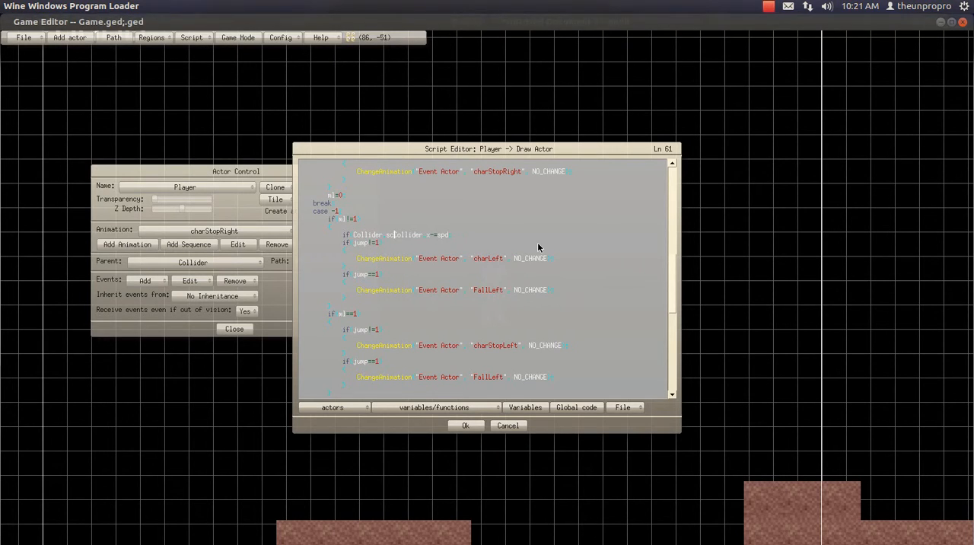
type("xscreen>32)")
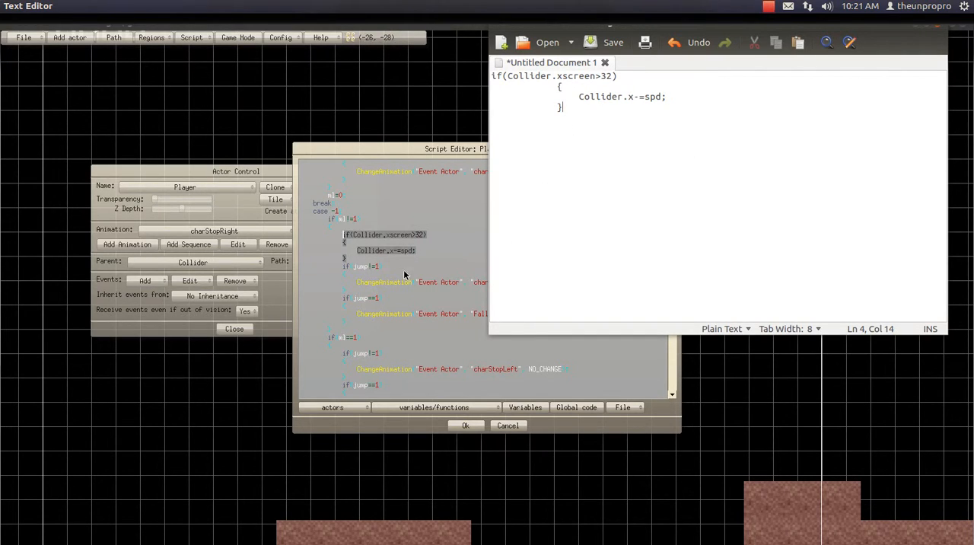
Rewrite the copied condition as Collider.xscreen<(view.width-32) and select it all.
left_click(819, 119)
type("<")
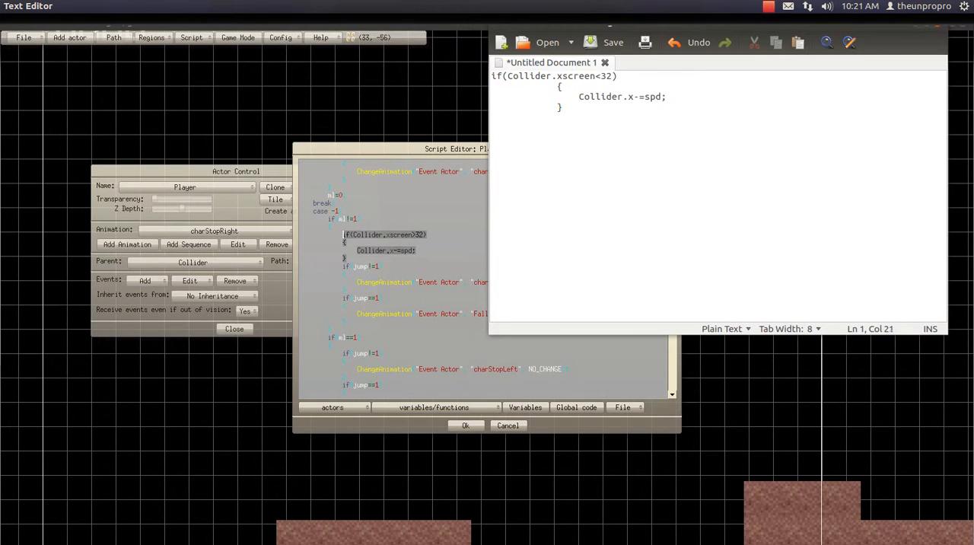
type("(")
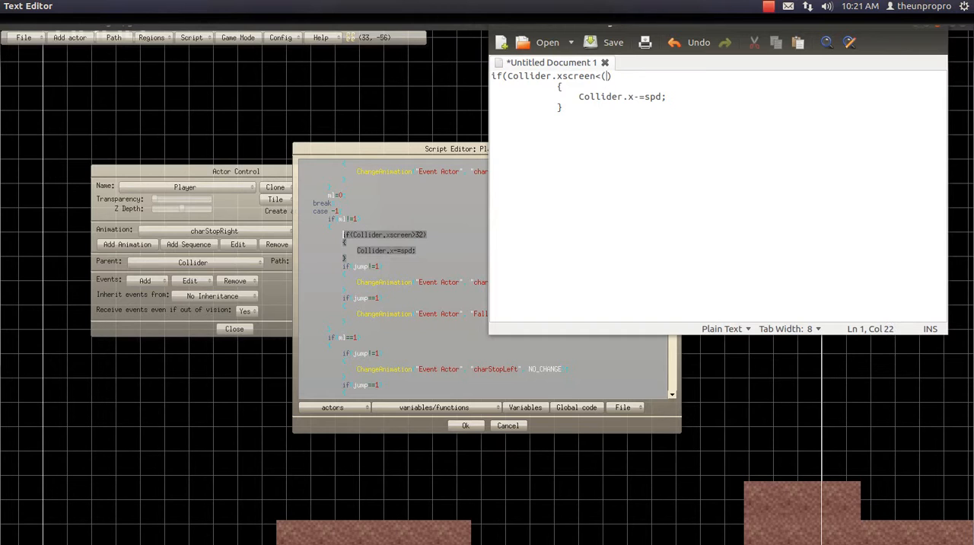
type("view")
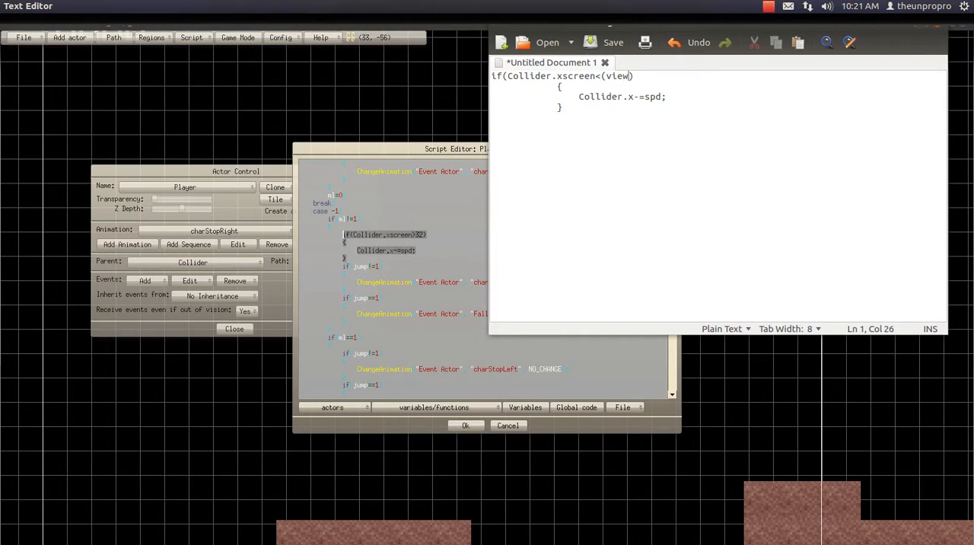
type(".width-32")
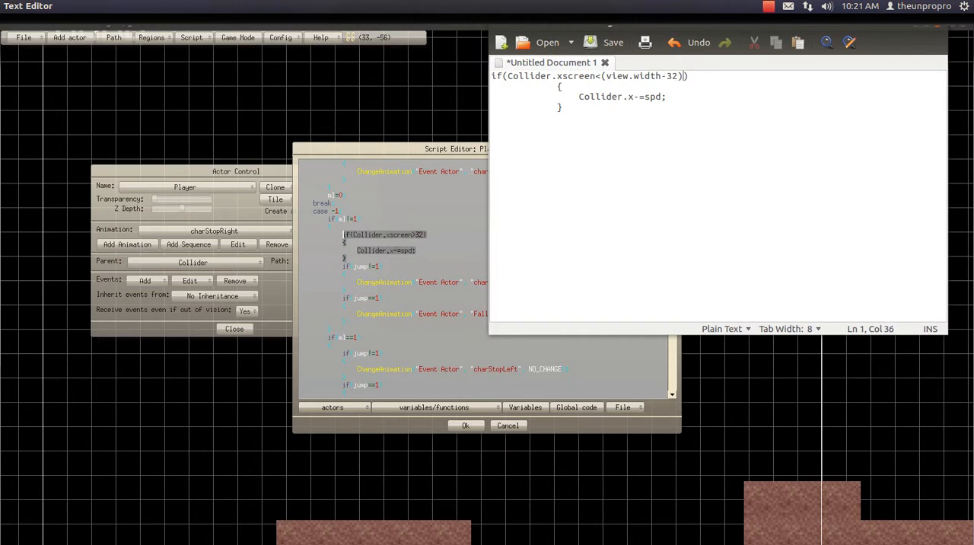
key("ctrl+a")
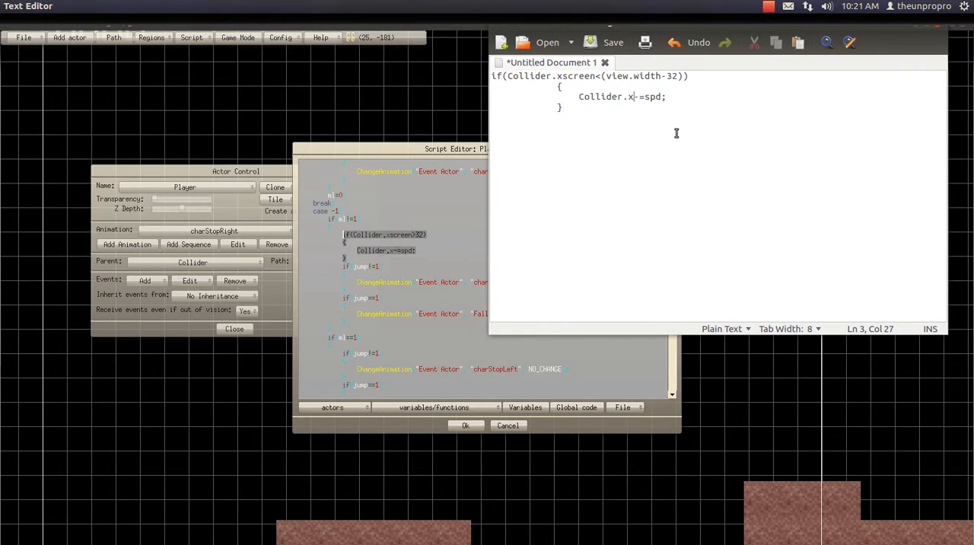
key("ctrl+a")
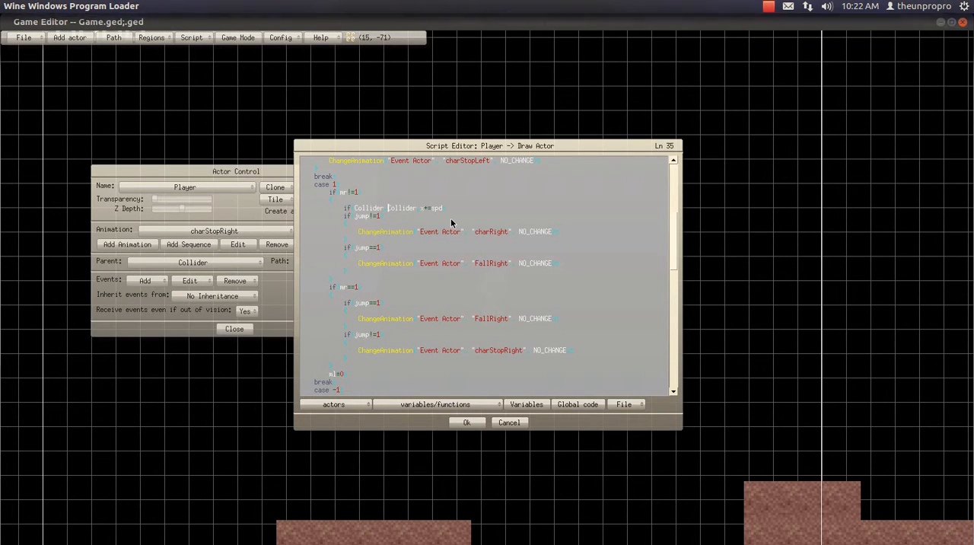
Make the right-move condition Collider.xscreen<view.width-32 before the Collider.x+=spd line.
type("screen<")
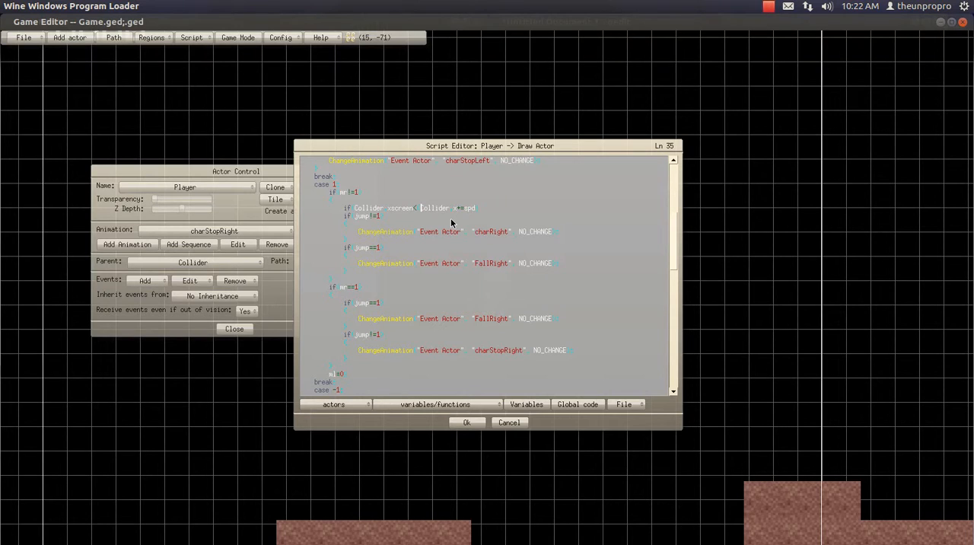
type("view w")
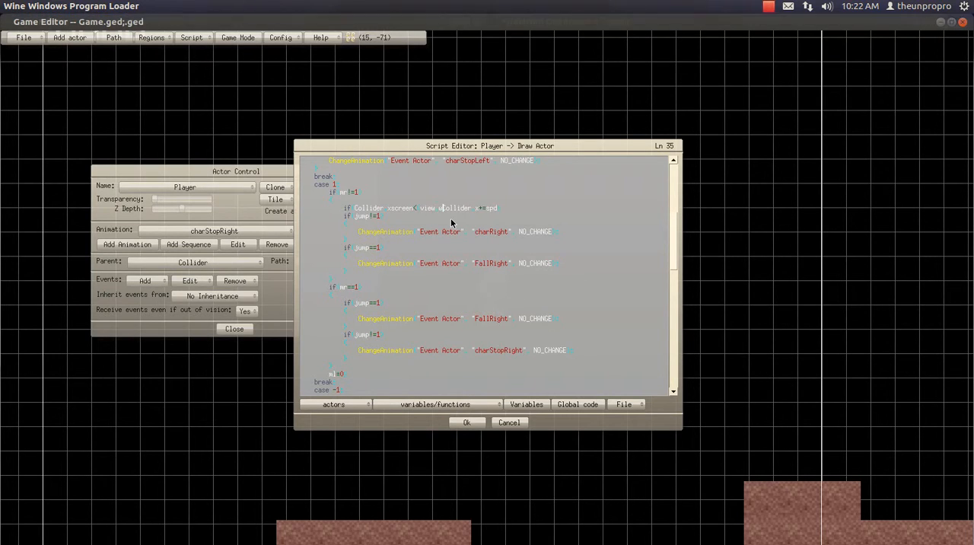
type("width-32")
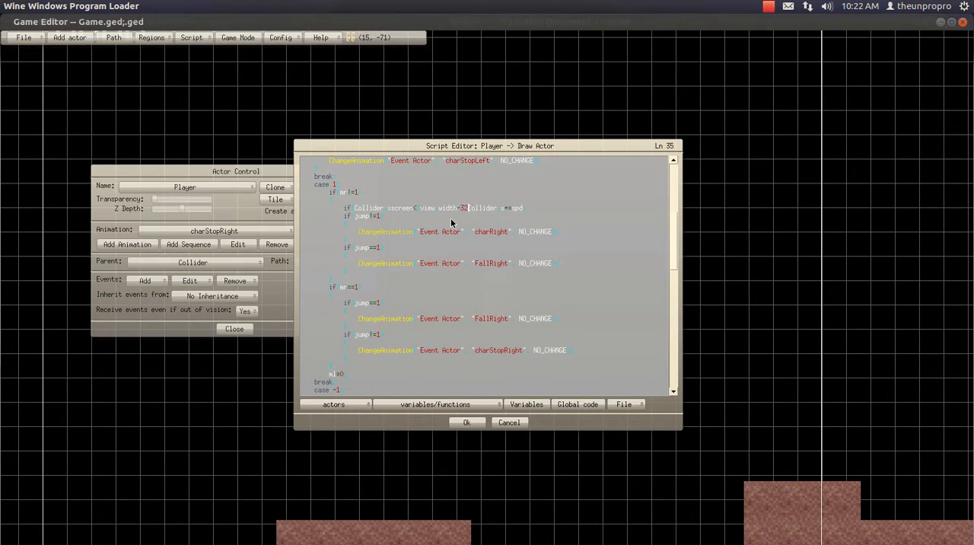